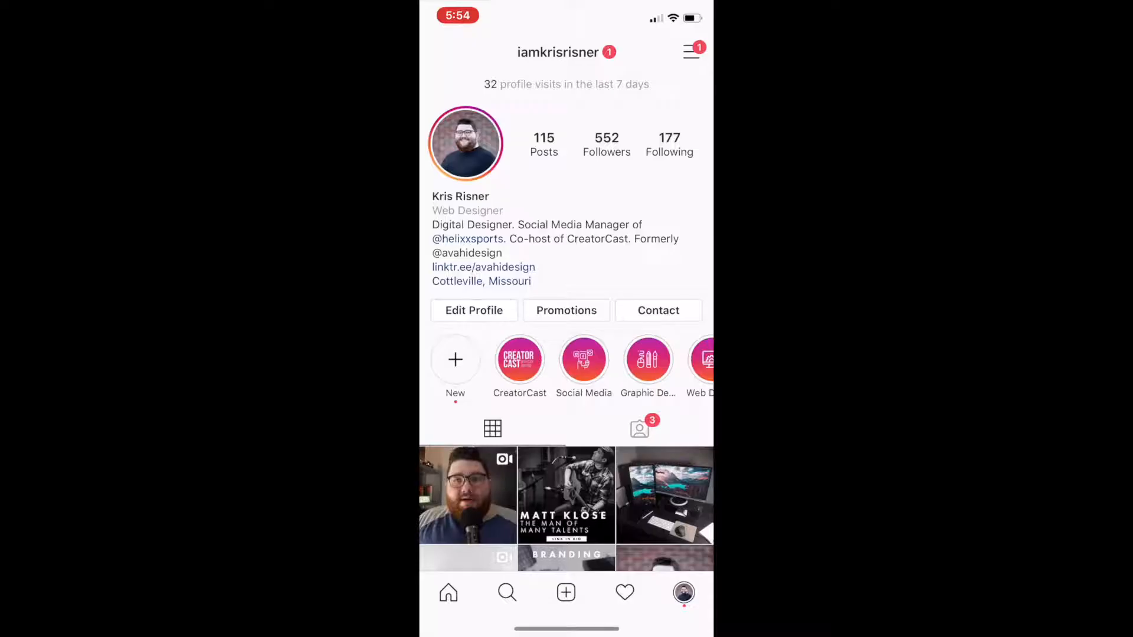
Step: Browse the Anthony Boyd Graphics homepage and scroll through the free mockups
{"action": "left_click", "coordinate": [468, 495]}
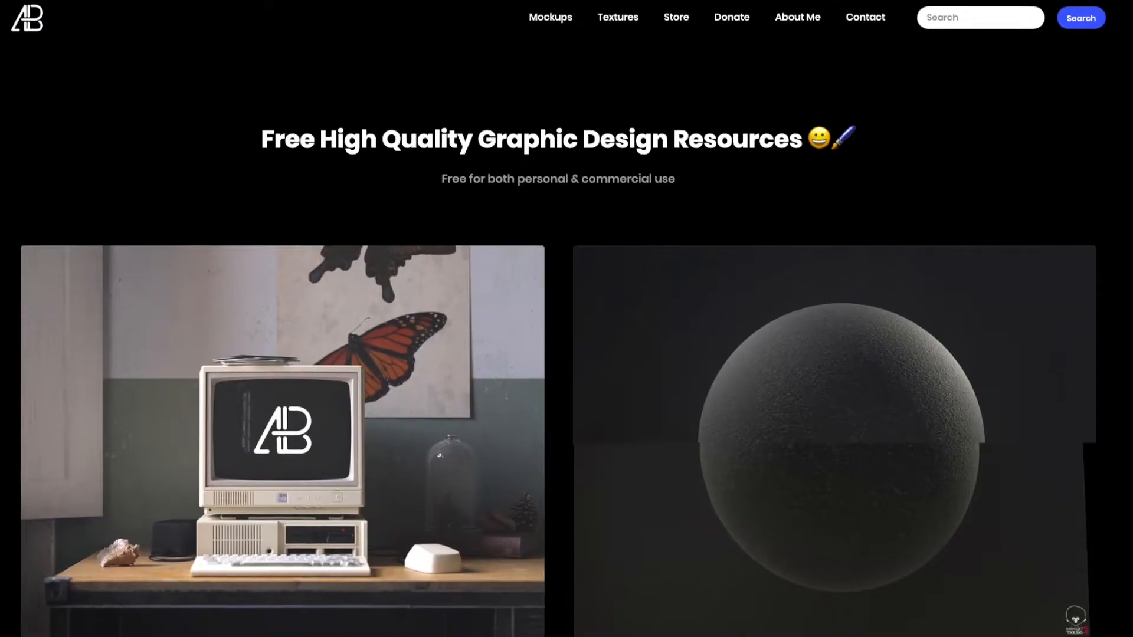
{"action": "scroll", "scroll_direction": "down", "scroll_amount": 3}
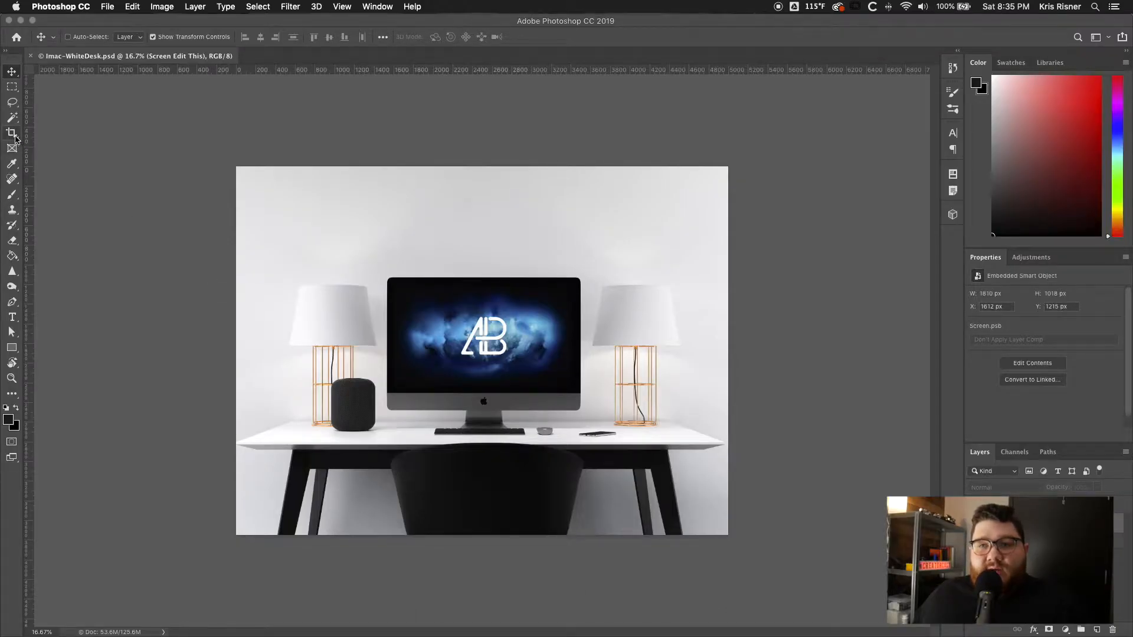
Step: Crop the iMac desk mockup to a 1:1 square and open its screen smart object
{"action": "left_click", "coordinate": [11, 134]}
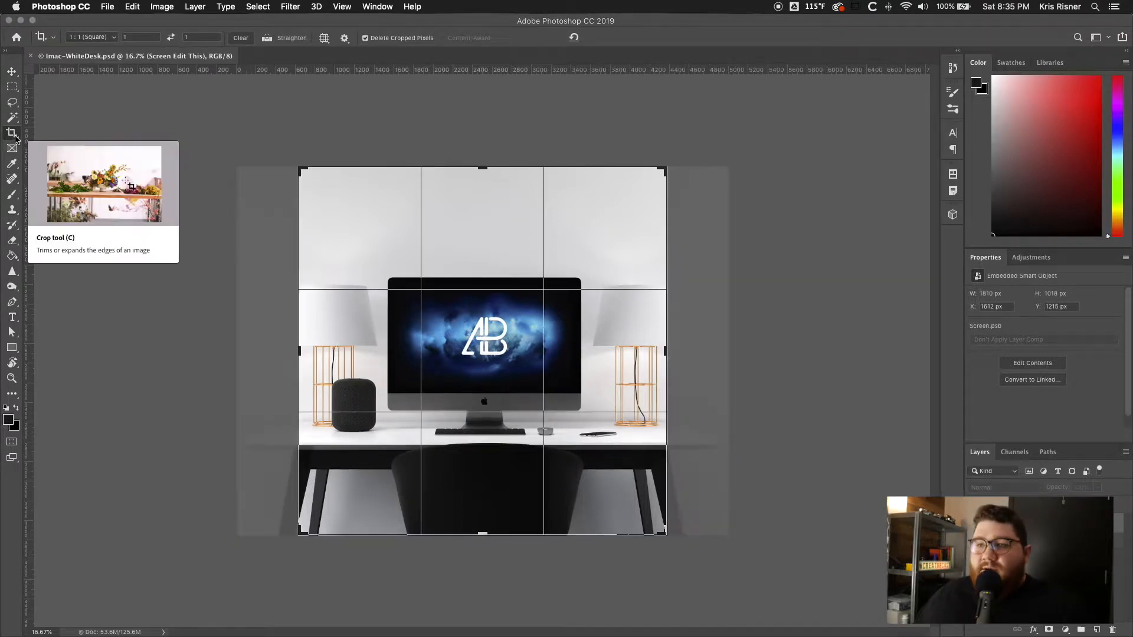
{"action": "left_click", "coordinate": [12, 129]}
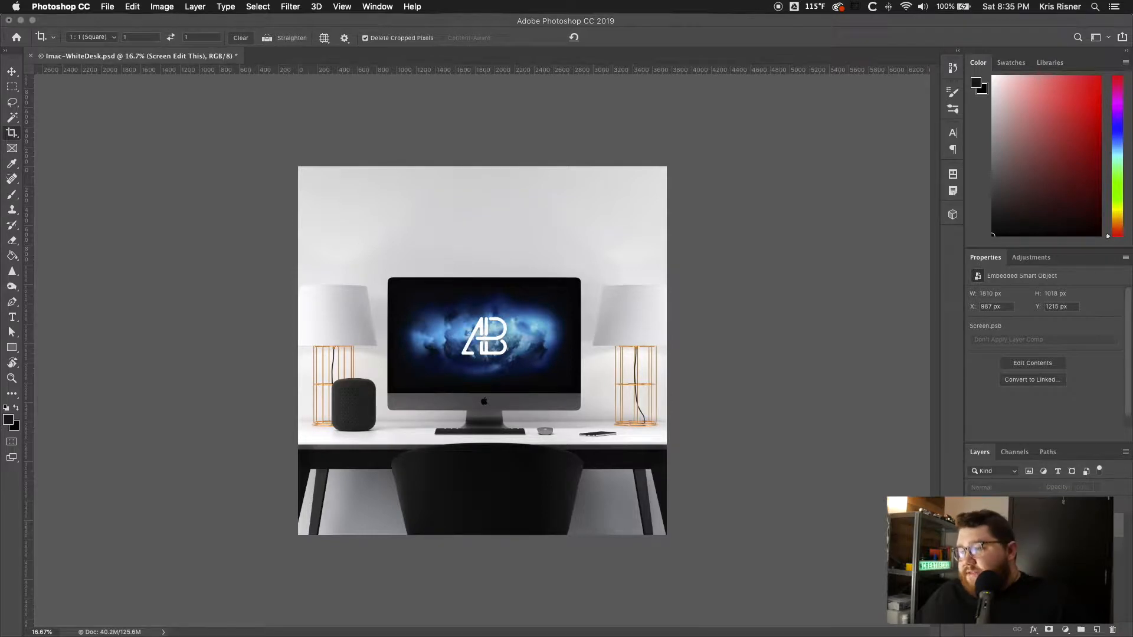
{"action": "left_click", "coordinate": [1031, 362]}
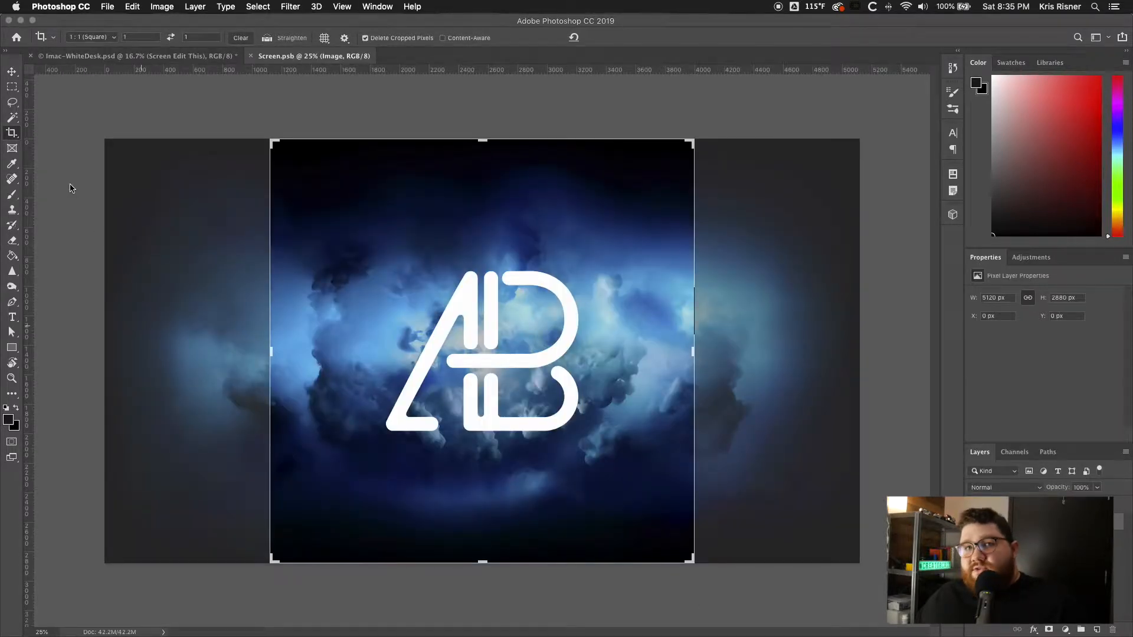
Step: Fill the screen image's dark outer area with red #c90026 using the Paint Bucket and save
{"action": "left_click", "coordinate": [12, 71]}
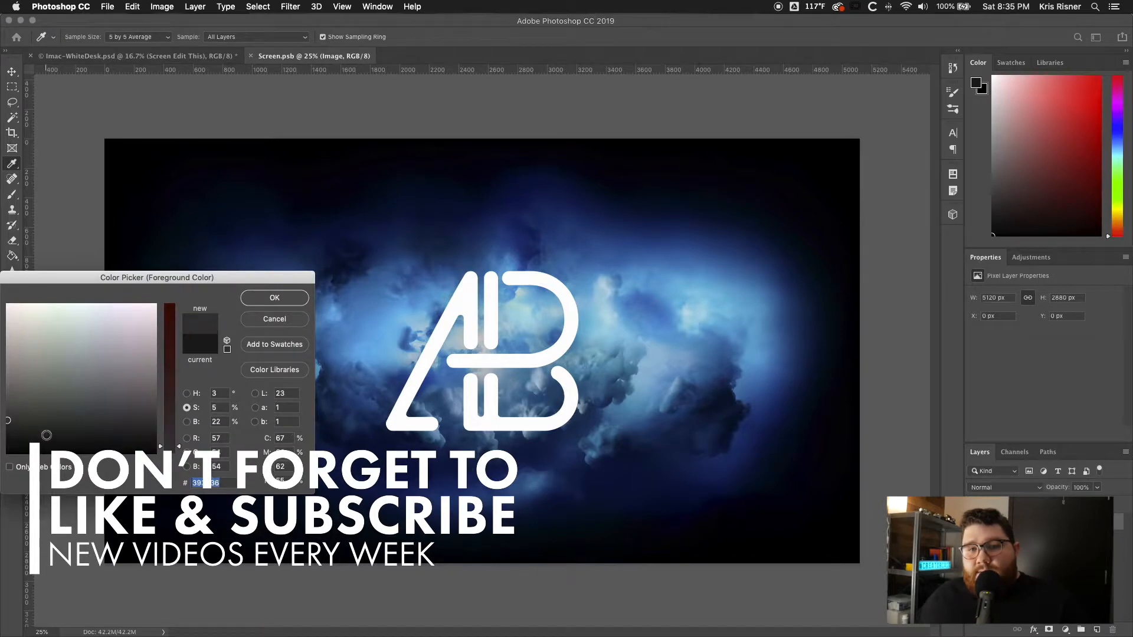
{"action": "left_click", "coordinate": [153, 334]}
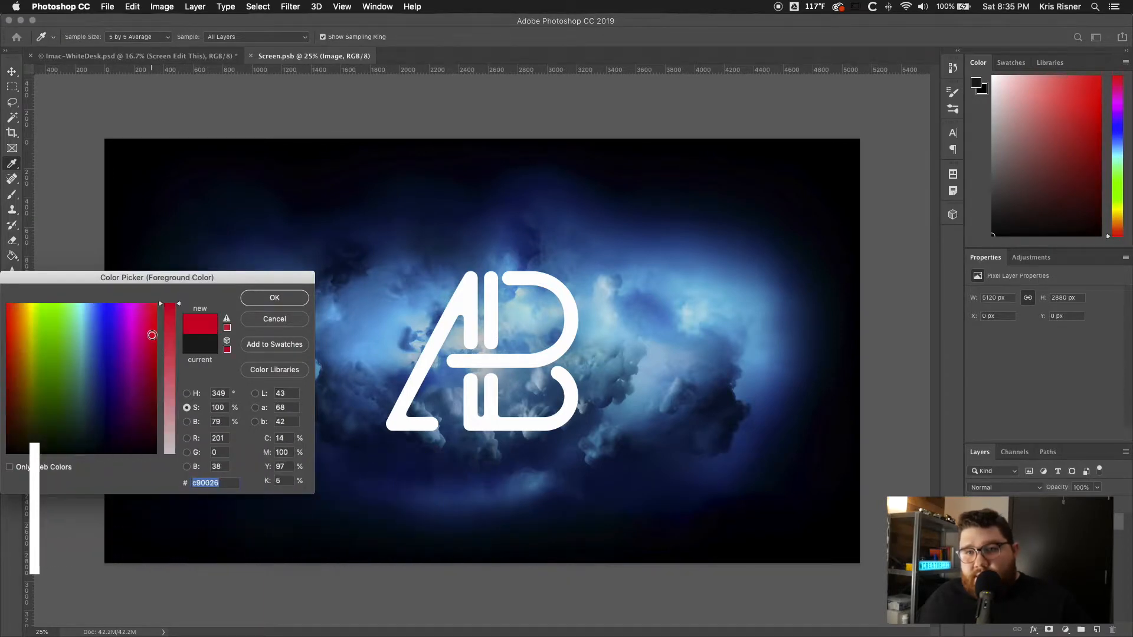
{"action": "left_click", "coordinate": [273, 297]}
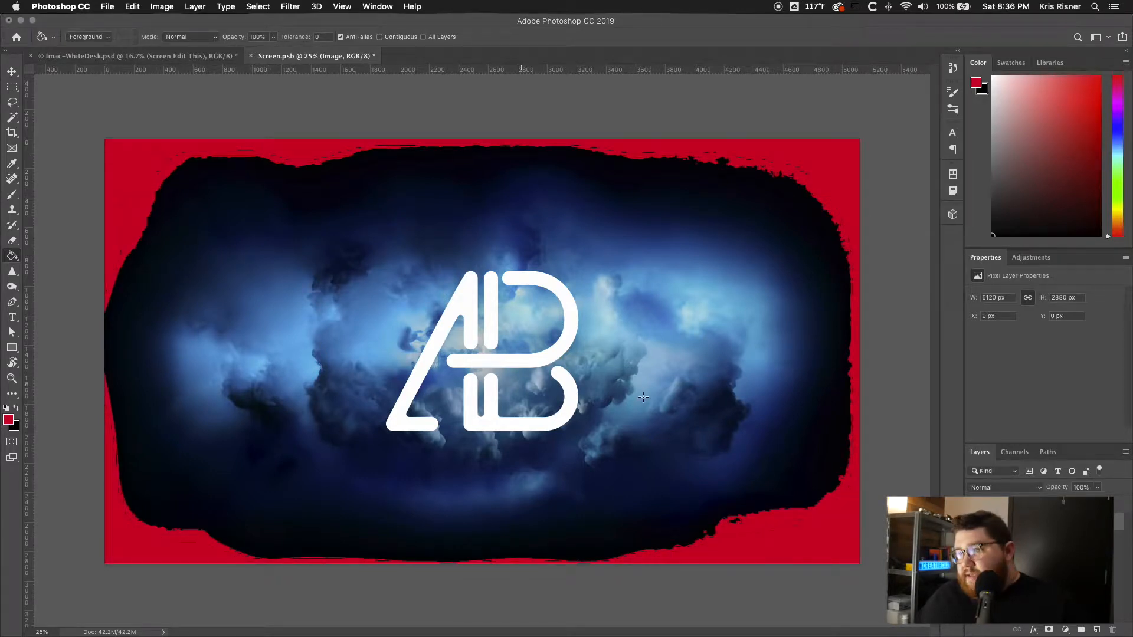
{"action": "mouse_move", "coordinate": [787, 405]}
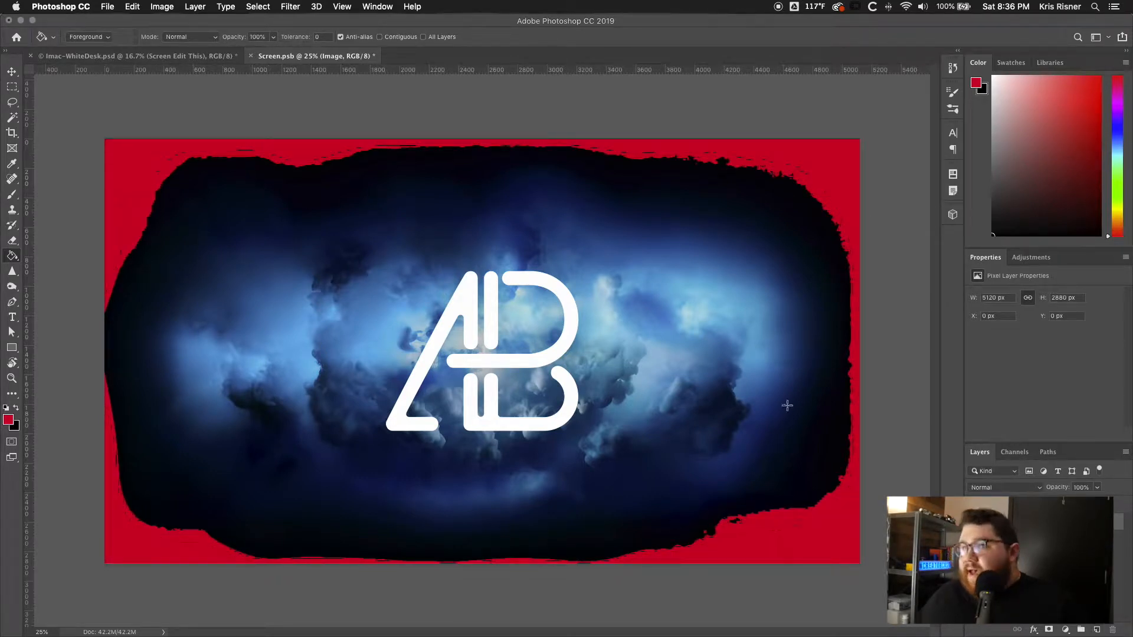
{"action": "key", "text": "cmd+s"}
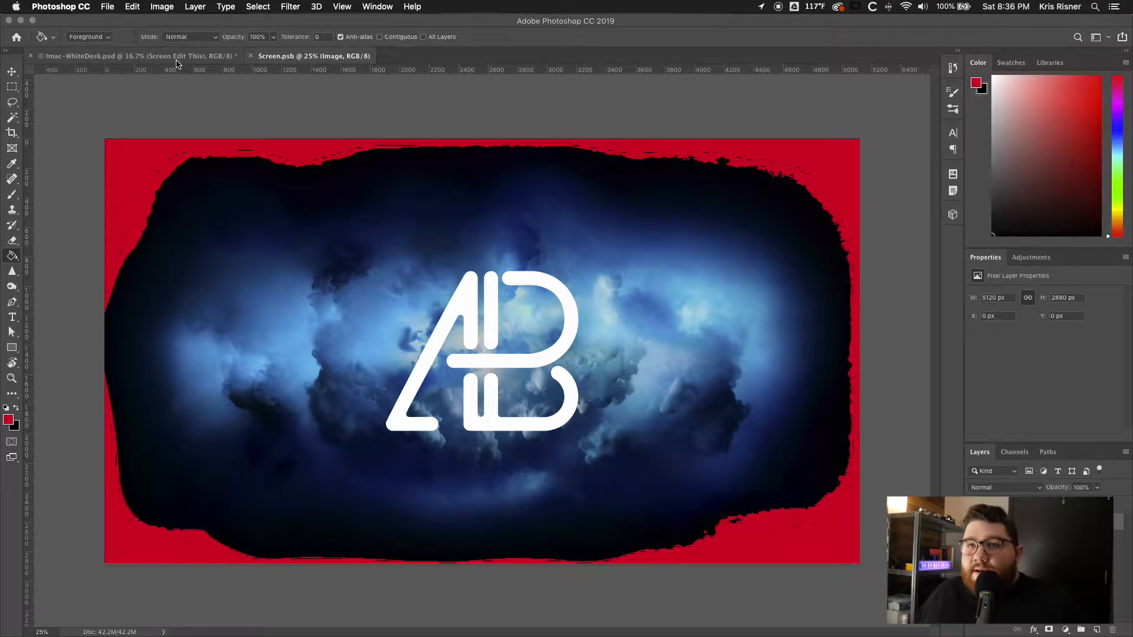
Step: Save the mockup as Imac-WhiteDesk.jpg at maximum quality in the Exports folder
{"action": "left_click", "coordinate": [133, 56]}
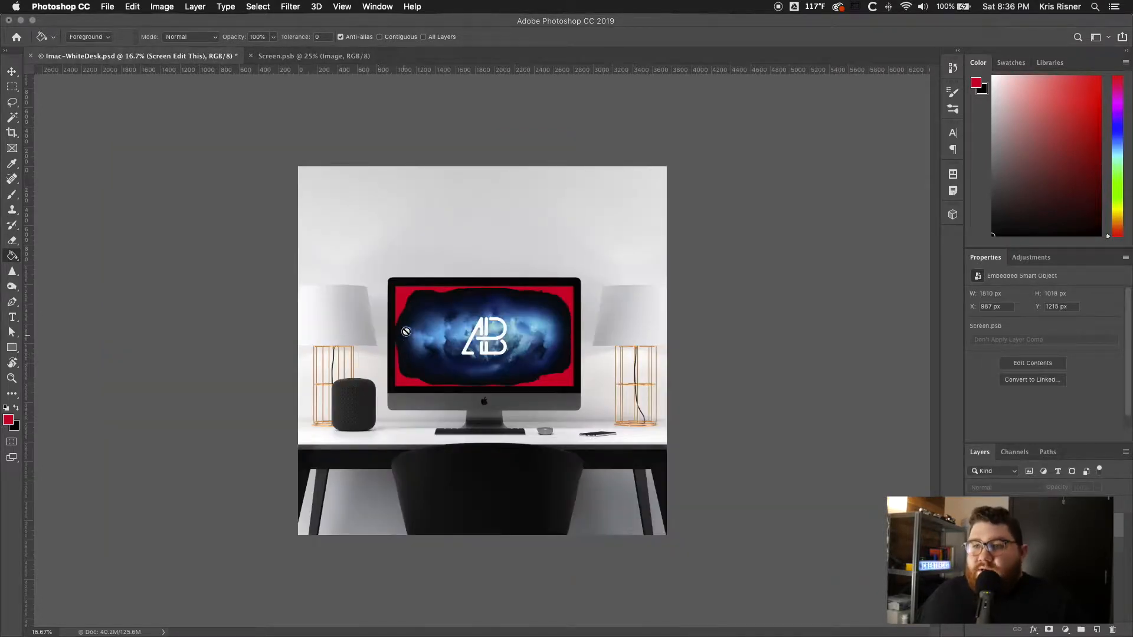
{"action": "mouse_move", "coordinate": [541, 384]}
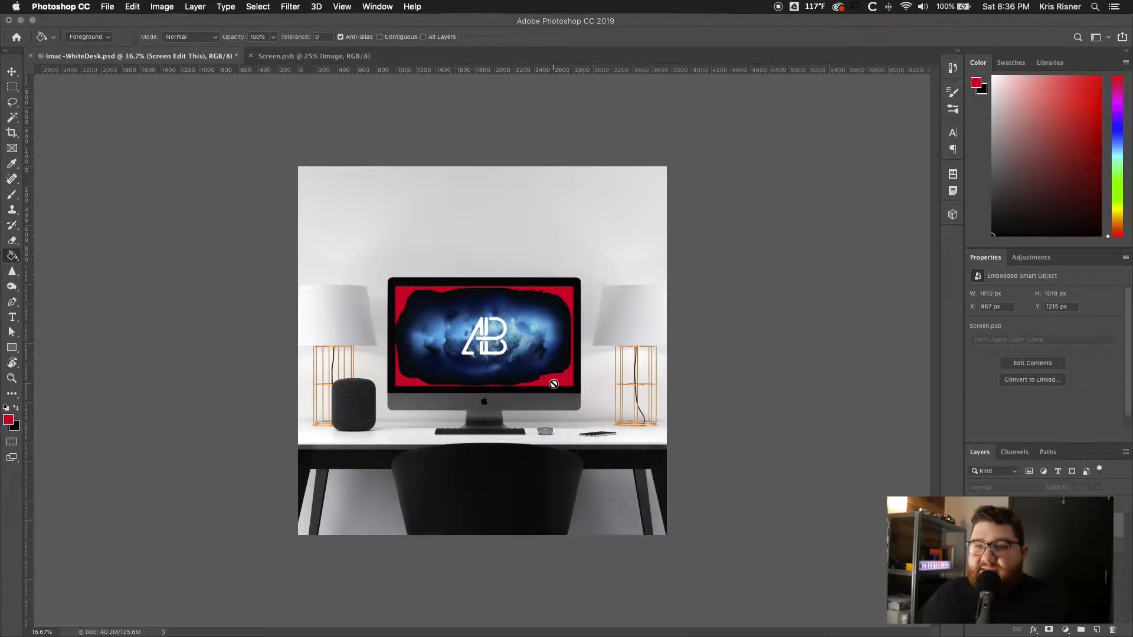
{"action": "left_click", "coordinate": [108, 8]}
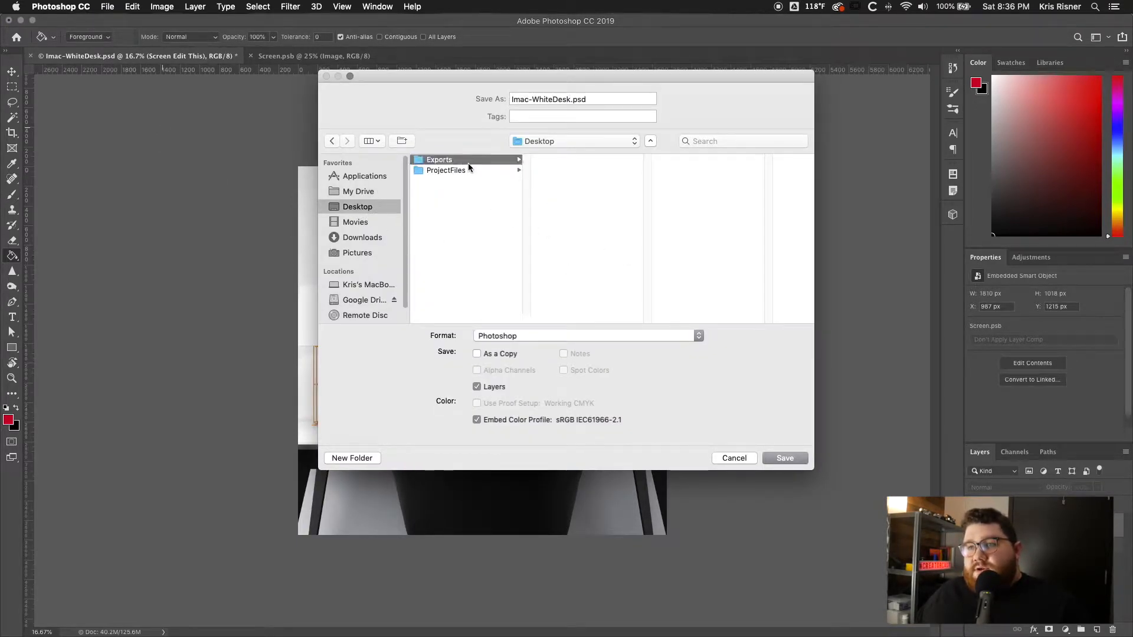
{"action": "left_click", "coordinate": [439, 159]}
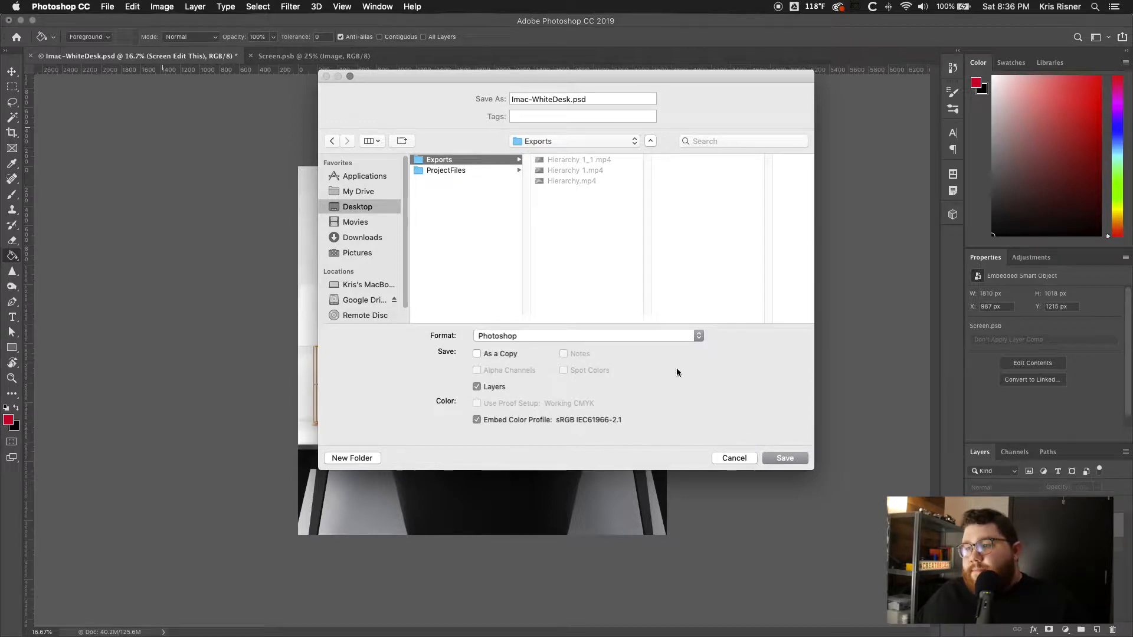
{"action": "left_click", "coordinate": [585, 335]}
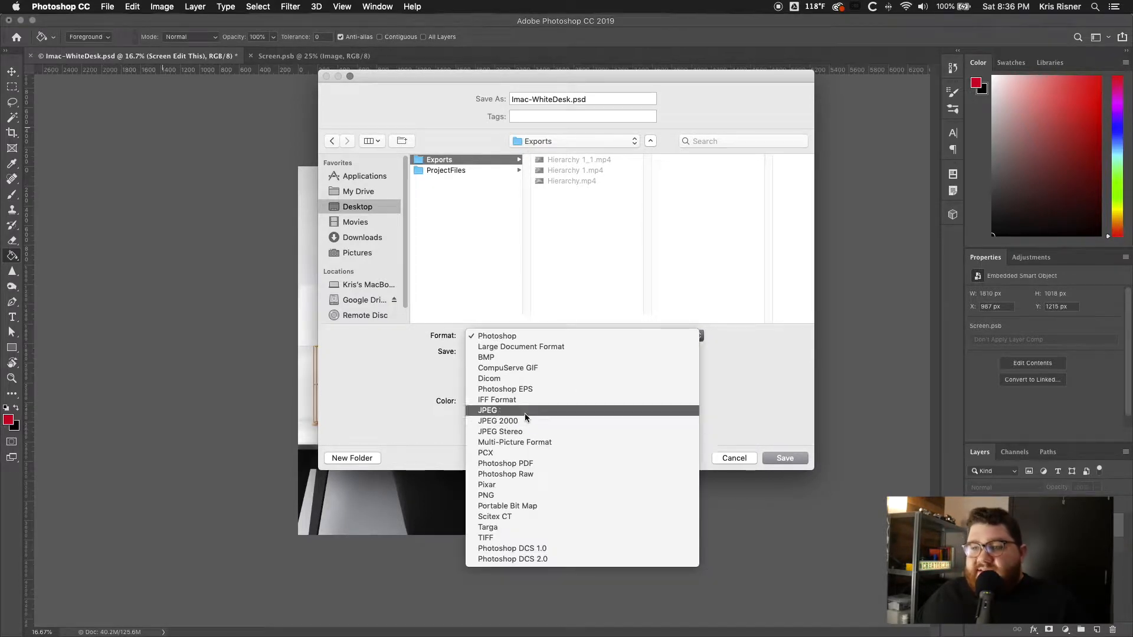
{"action": "left_click", "coordinate": [488, 409]}
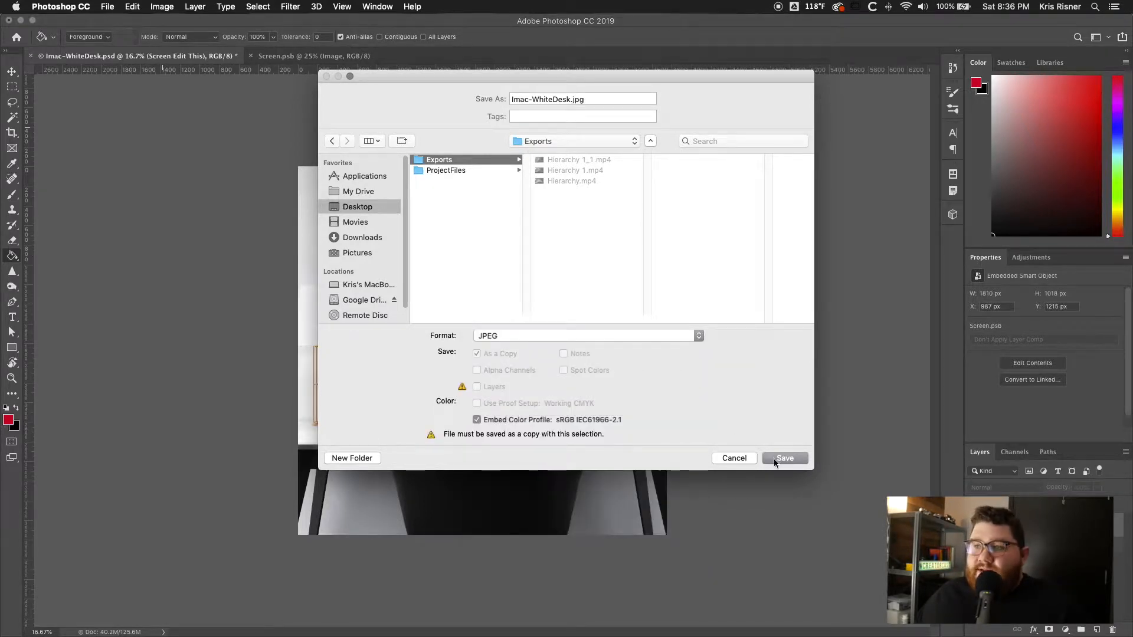
{"action": "left_click", "coordinate": [784, 458]}
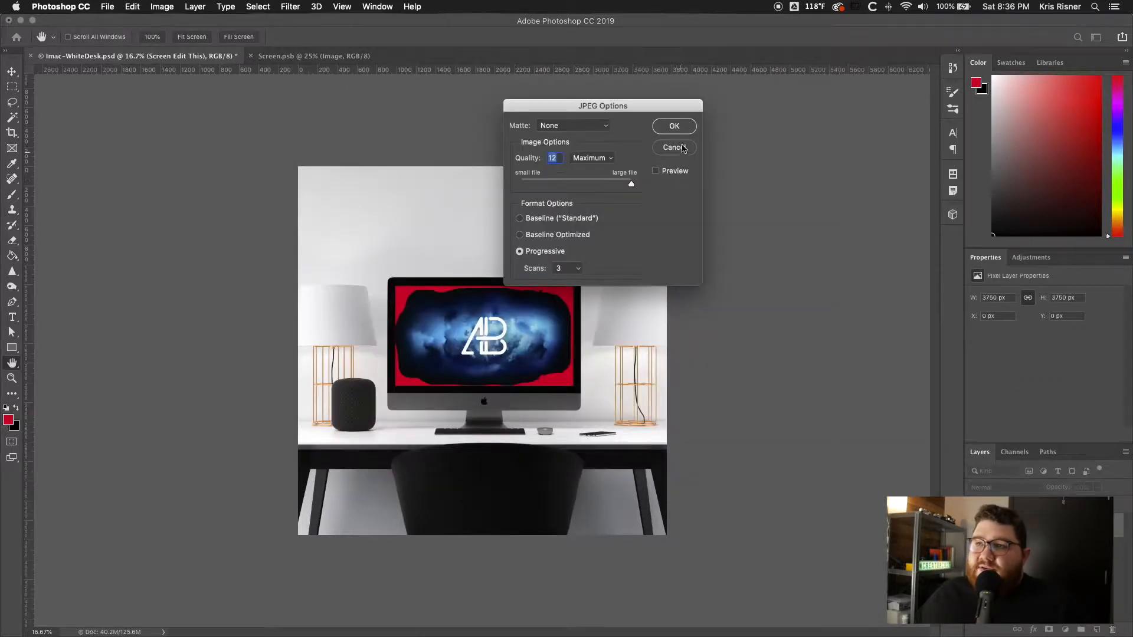
{"action": "left_click", "coordinate": [674, 126]}
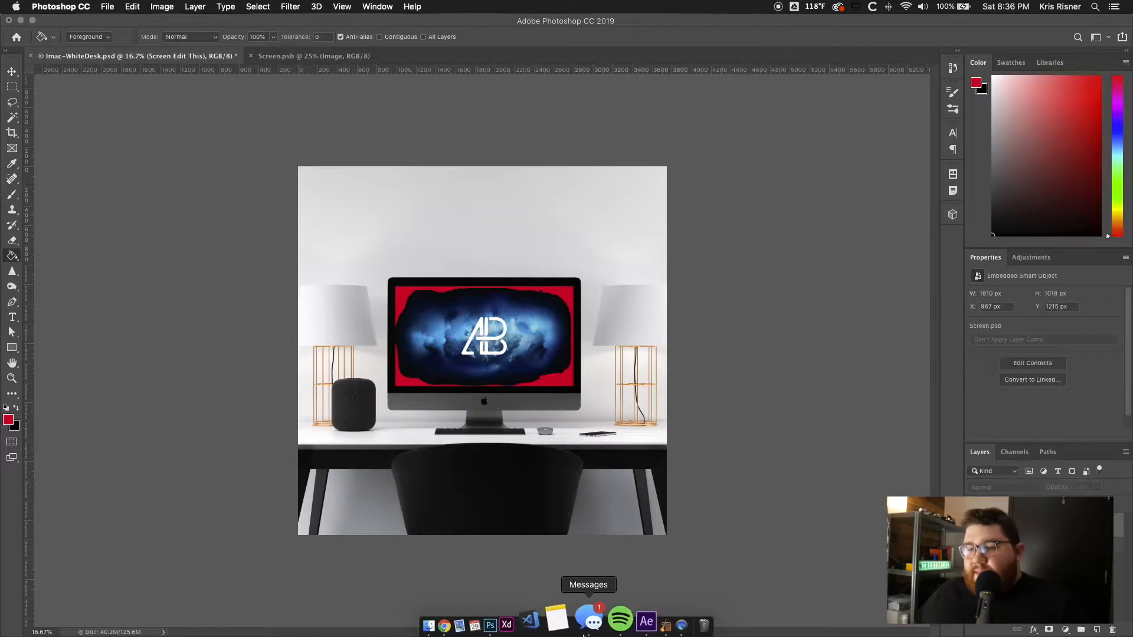
Step: Create a new After Effects project with a 1080×1080, 24 fps, 10-second Comp 1
{"action": "left_click", "coordinate": [645, 625]}
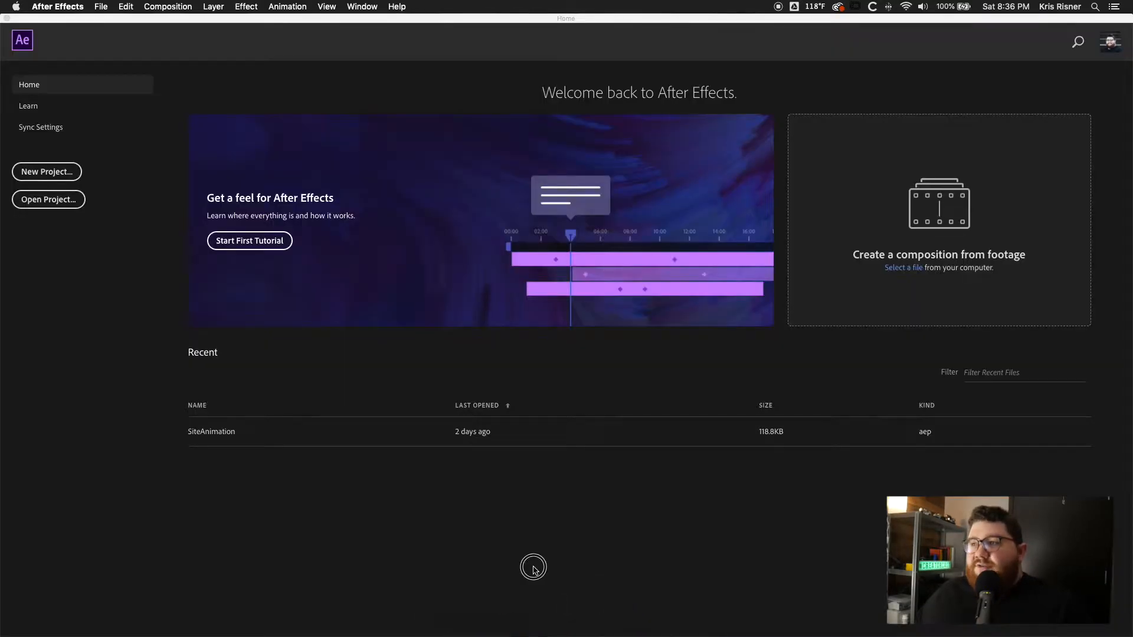
{"action": "mouse_move", "coordinate": [46, 171]}
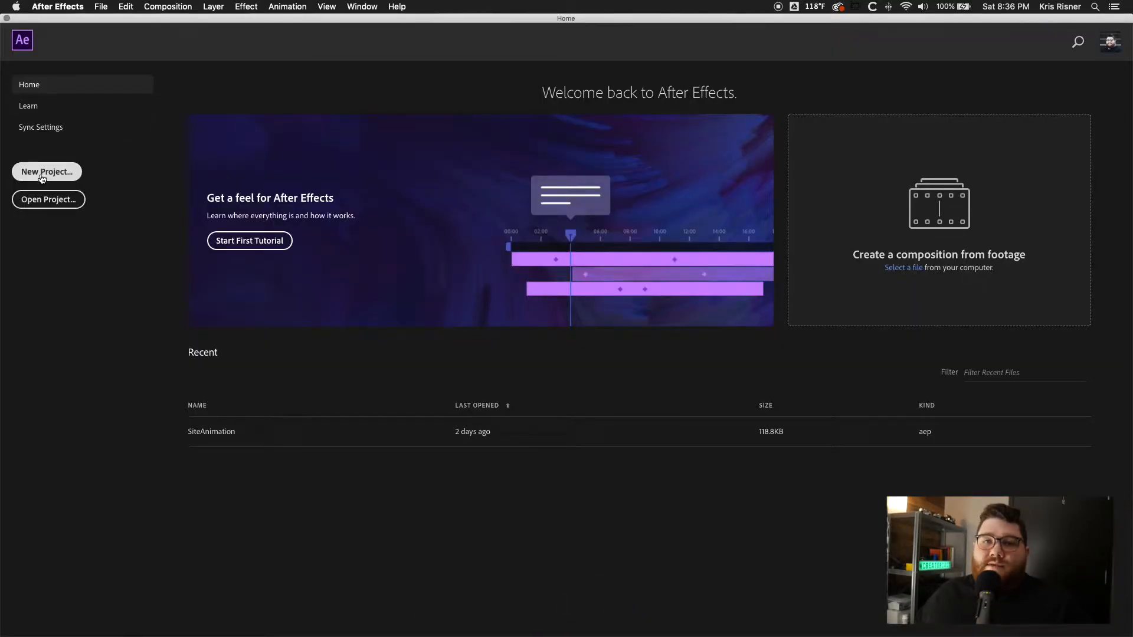
{"action": "left_click", "coordinate": [46, 171]}
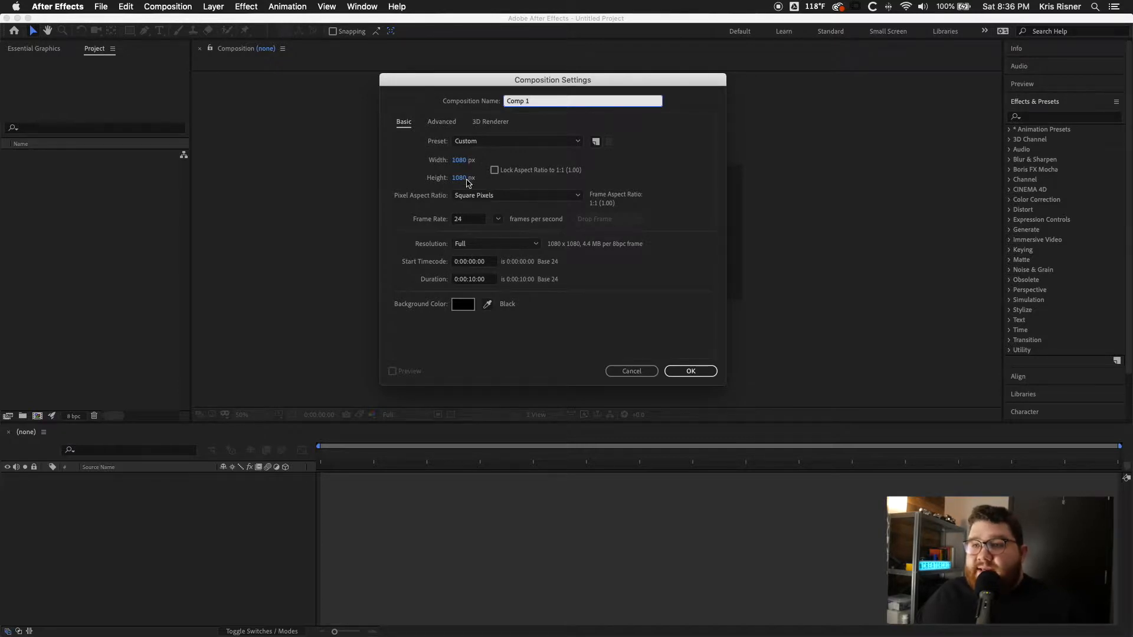
{"action": "mouse_move", "coordinate": [473, 291]}
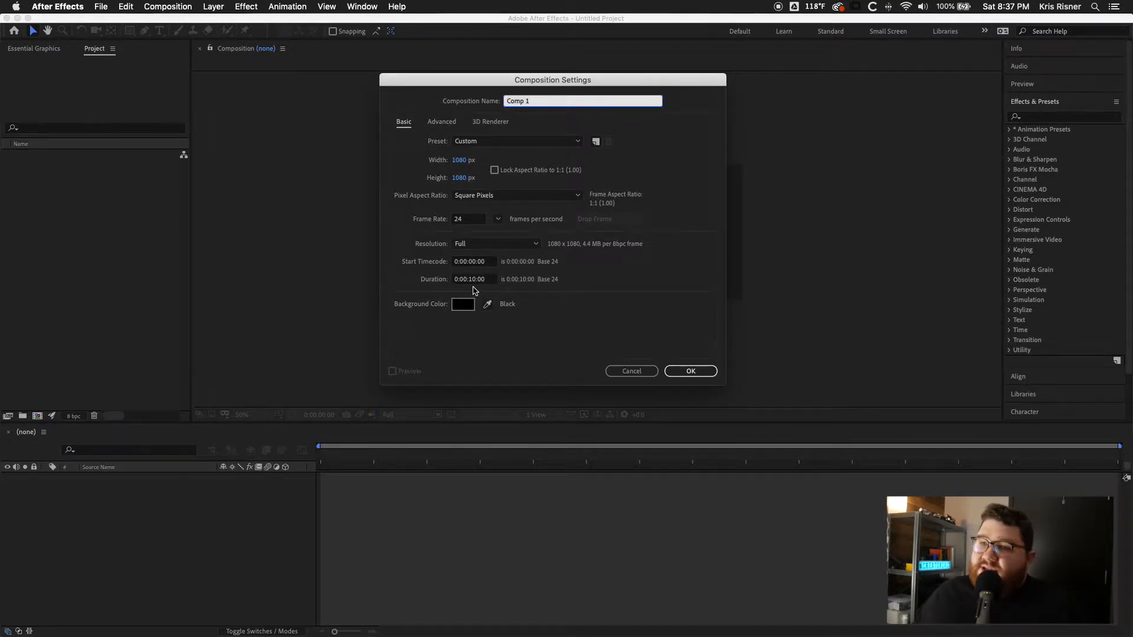
{"action": "mouse_move", "coordinate": [468, 227]}
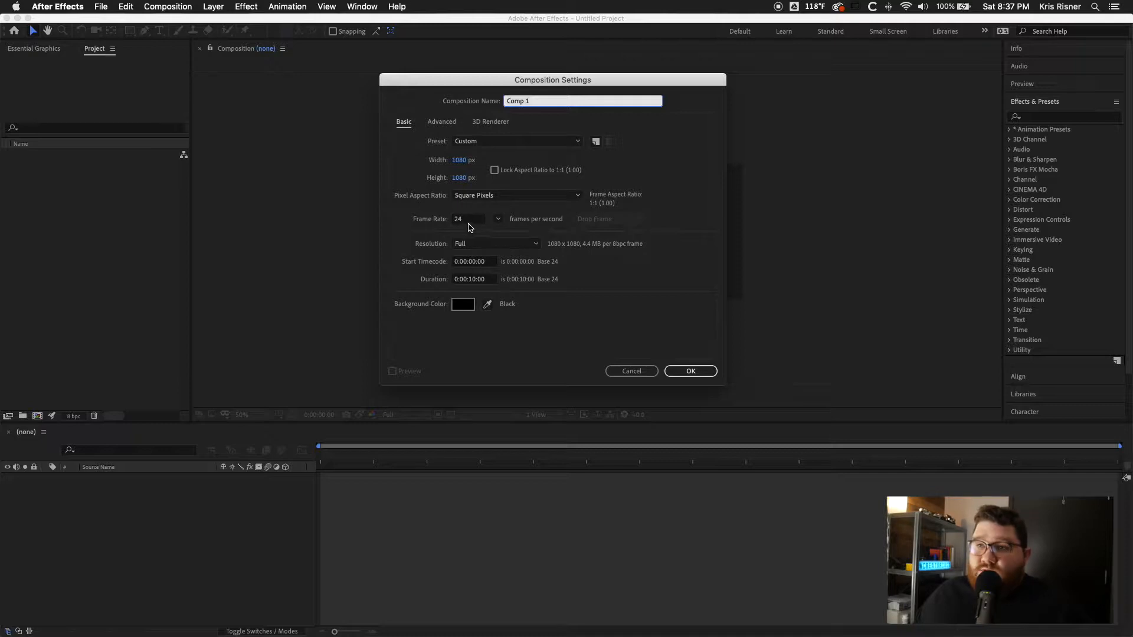
{"action": "mouse_move", "coordinate": [690, 370]}
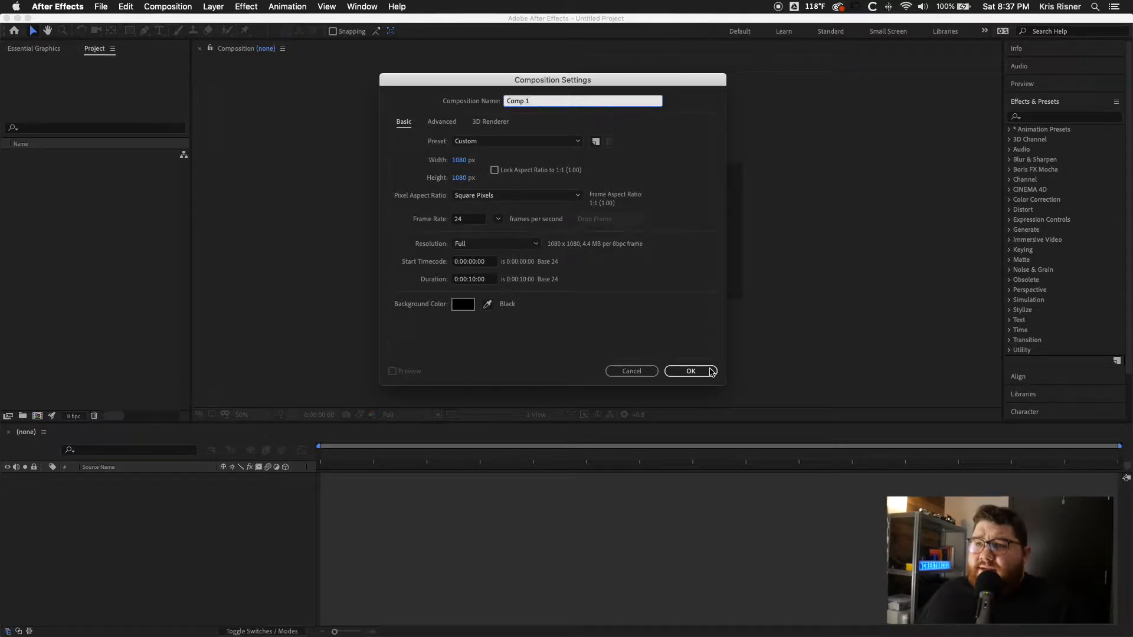
{"action": "left_click", "coordinate": [689, 371]}
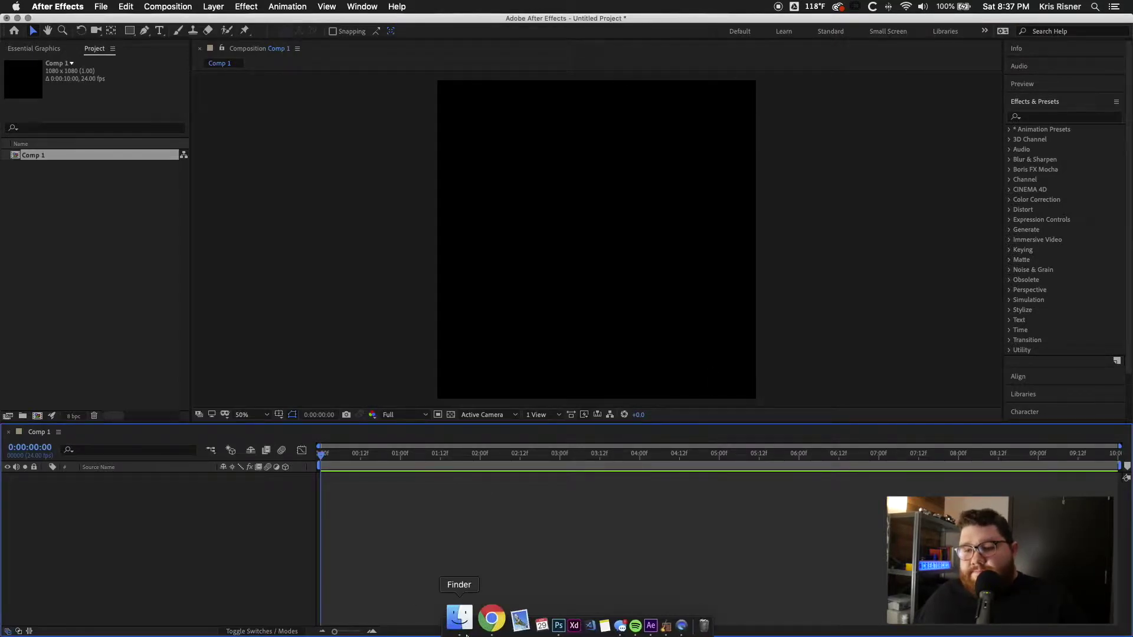
Step: Bring the Imac-WhiteDesk photo into the comp and scale it to 29% to fit
{"action": "left_click", "coordinate": [459, 620]}
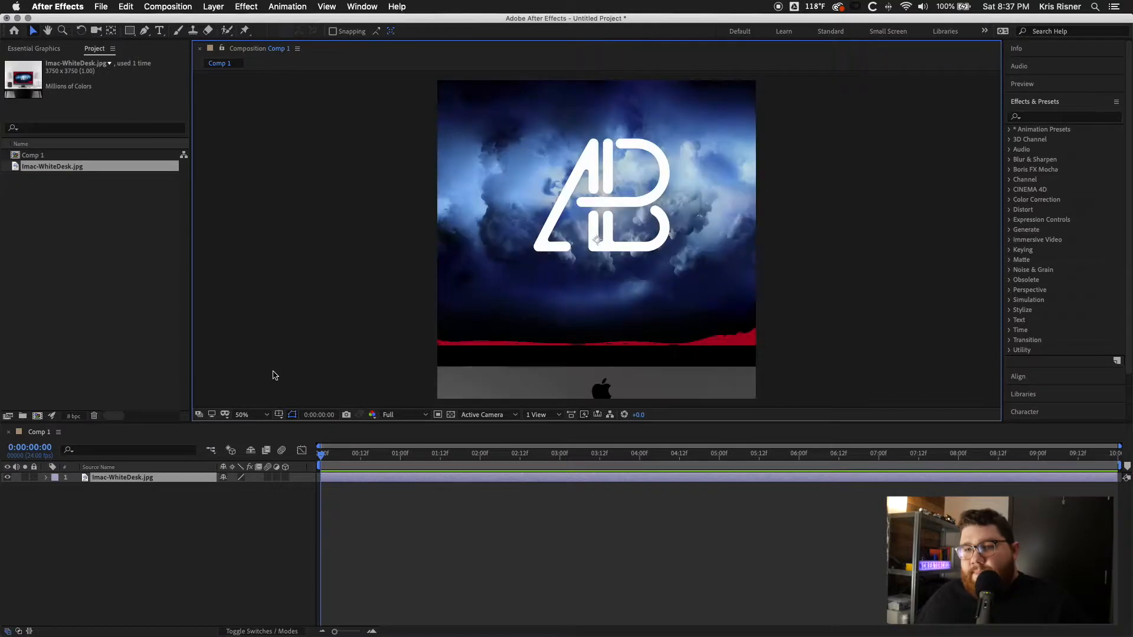
{"action": "left_click", "coordinate": [121, 478]}
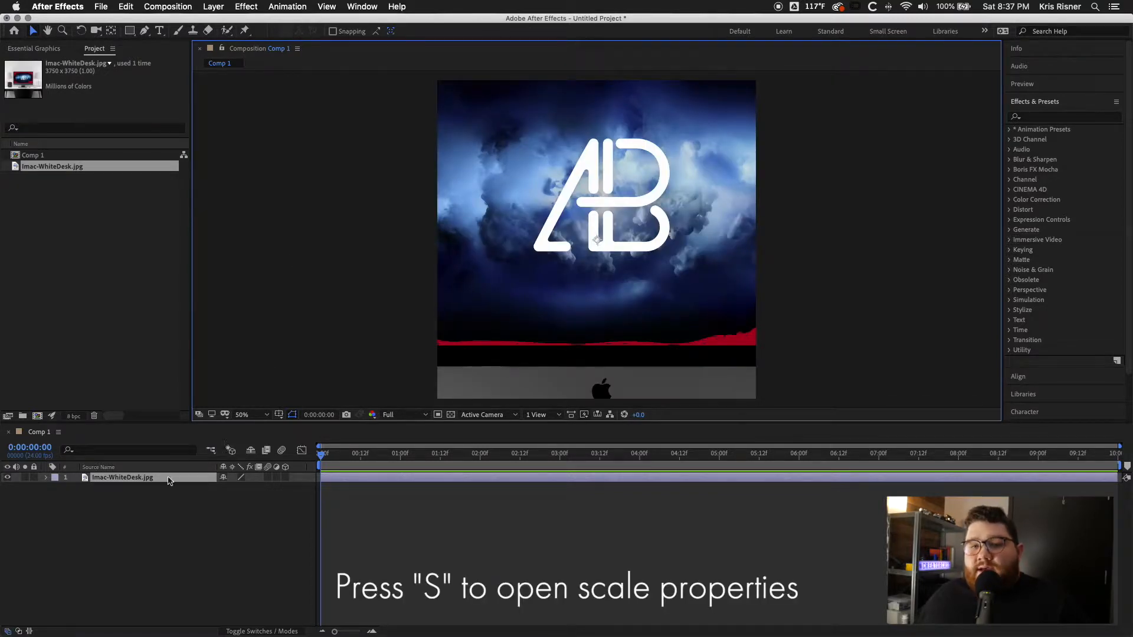
{"action": "key", "text": "s"}
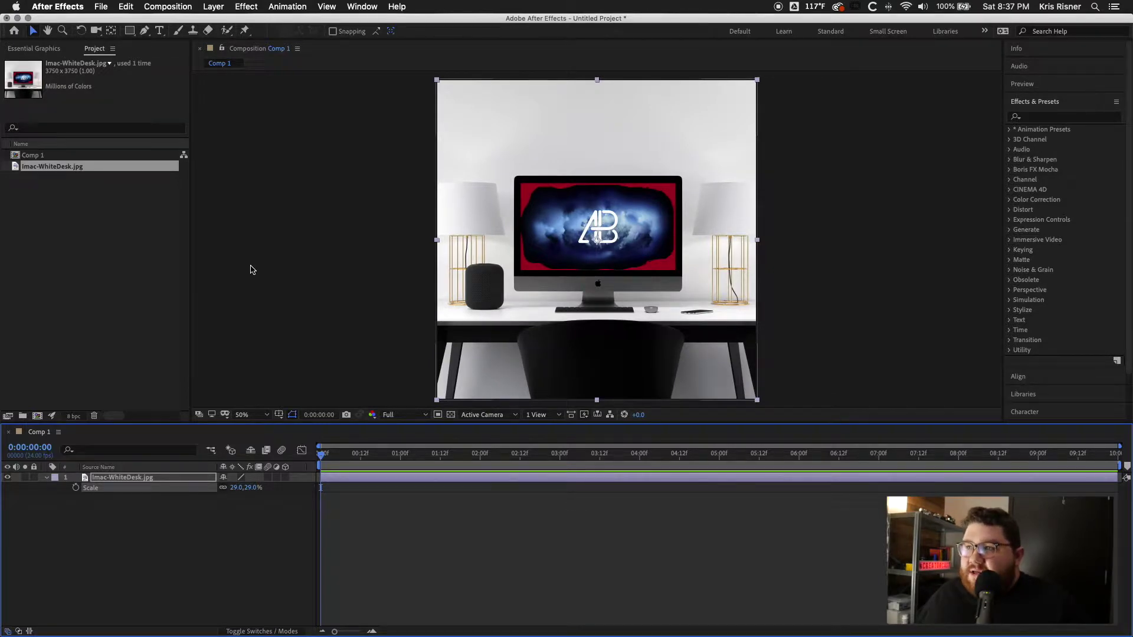
{"action": "left_click", "coordinate": [401, 273]}
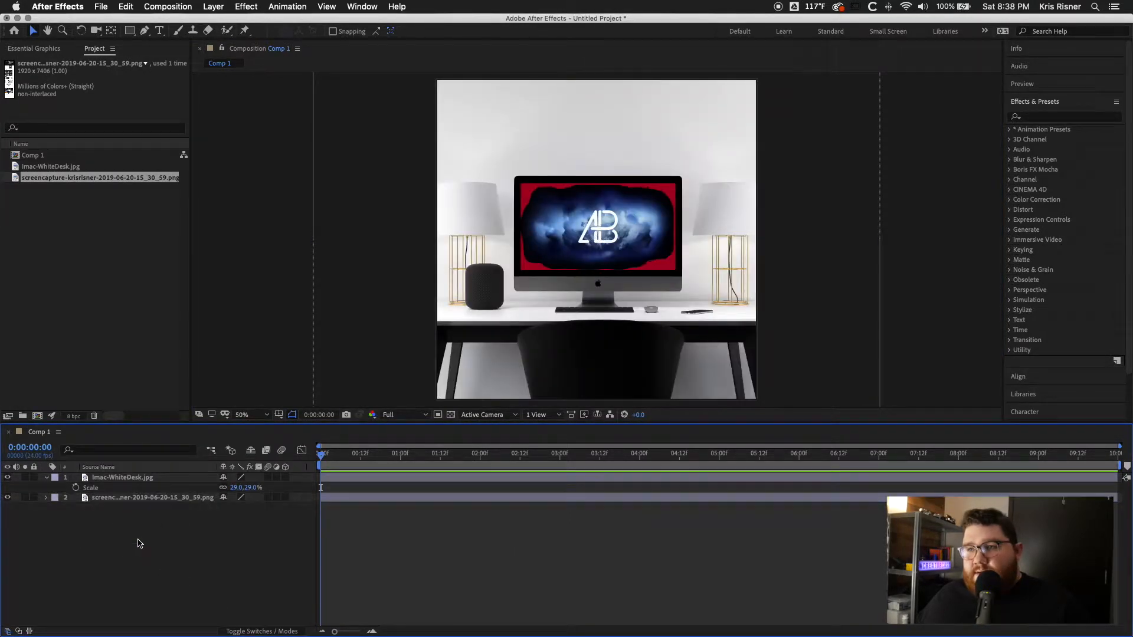
Step: Mask the iMac screen on the desk layer and invert it so the screenshot shows through
{"action": "left_click", "coordinate": [121, 477]}
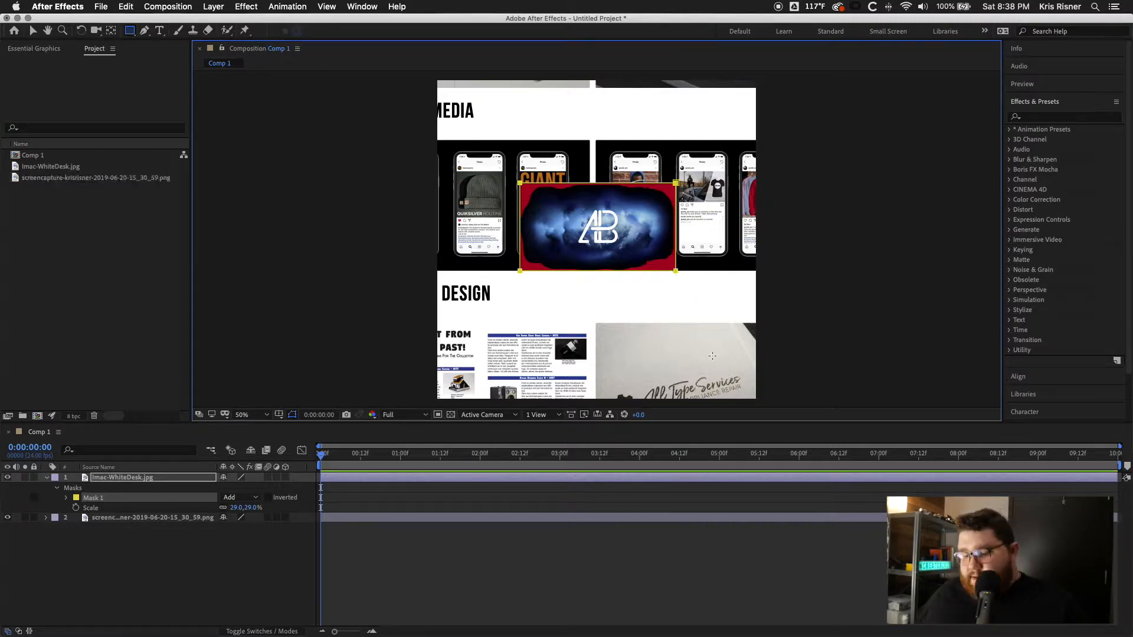
{"action": "left_click", "coordinate": [268, 497]}
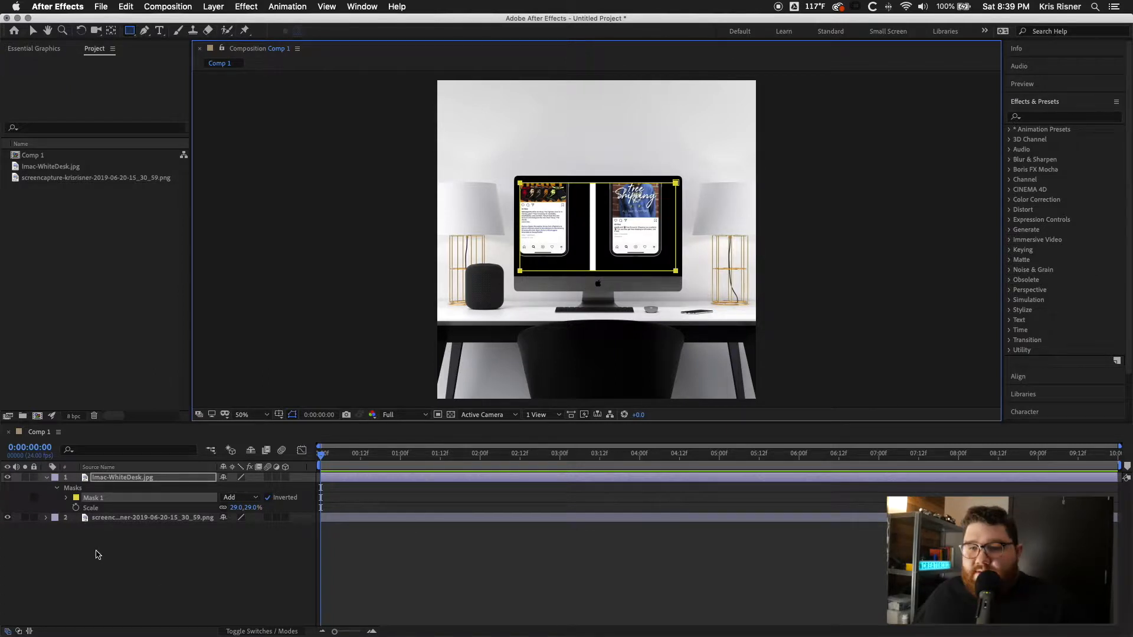
{"action": "mouse_move", "coordinate": [592, 251]}
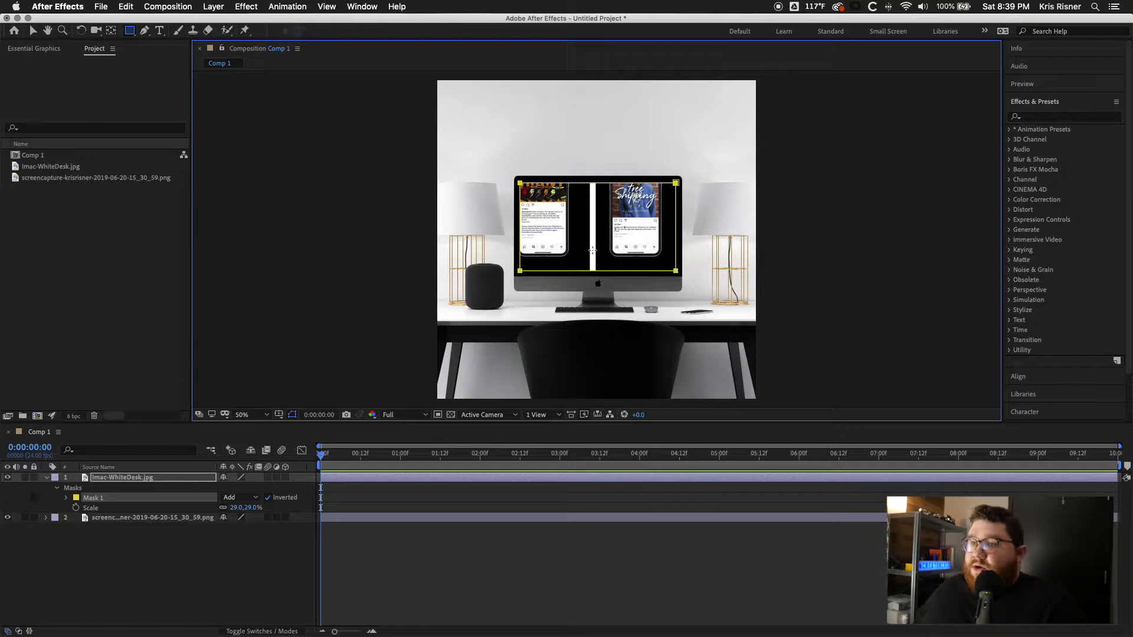
{"action": "mouse_move", "coordinate": [385, 445]}
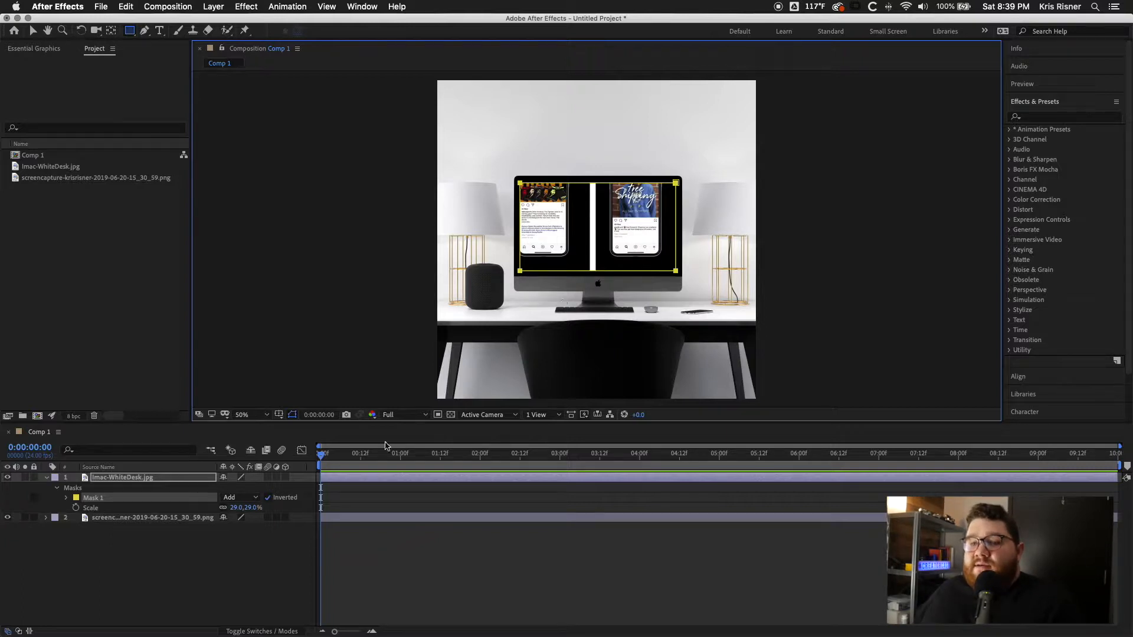
Step: Scale the screenshot to 28% and nudge it down until the page header fills the iMac screen
{"action": "left_click", "coordinate": [152, 517]}
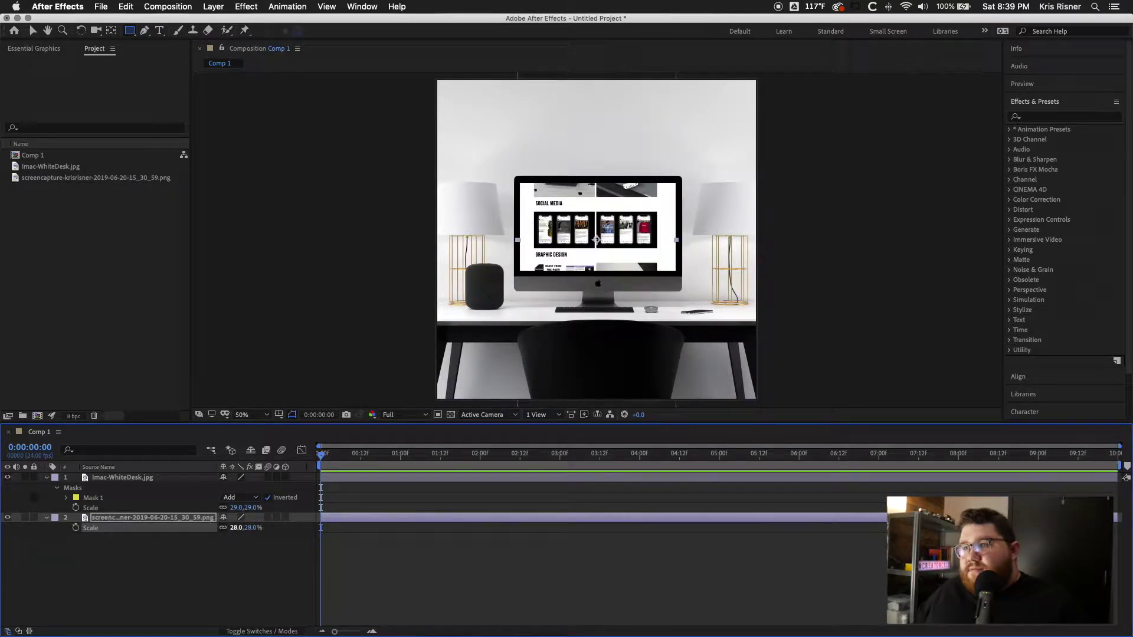
{"action": "left_click", "coordinate": [252, 556]}
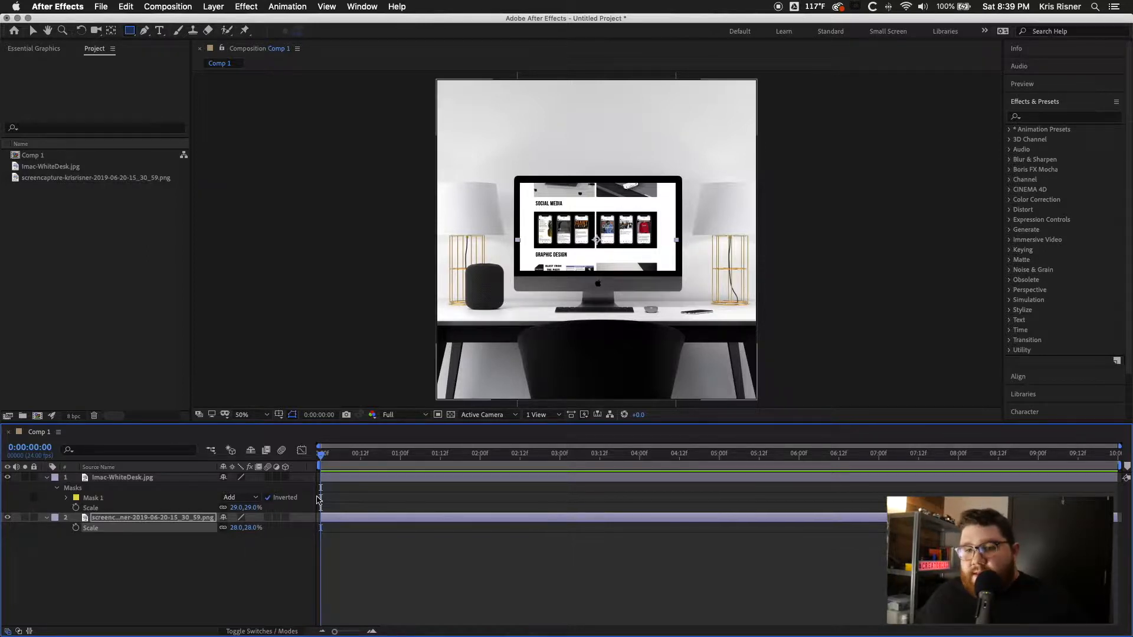
{"action": "left_click", "coordinate": [33, 31]}
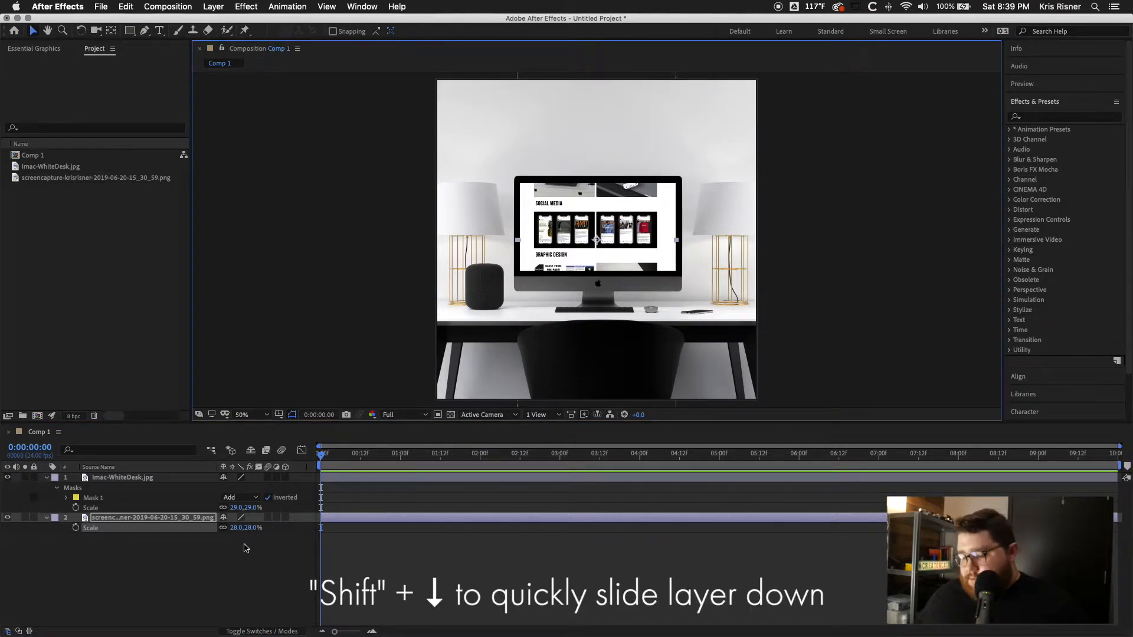
{"action": "key", "text": "shift+down"}
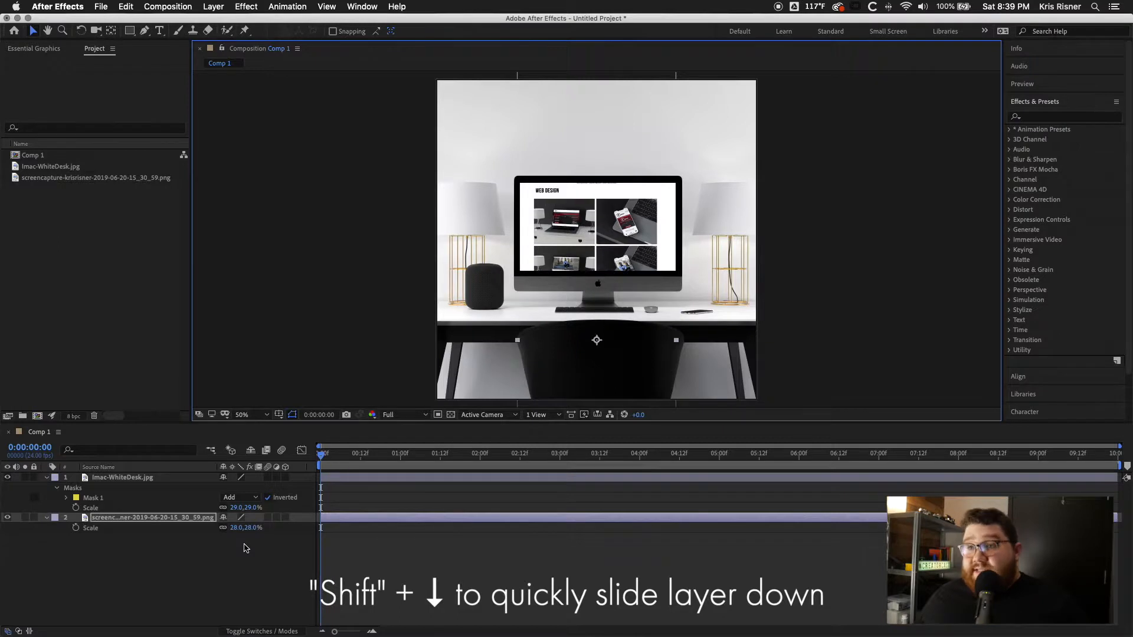
{"action": "key", "text": "shift+down"}
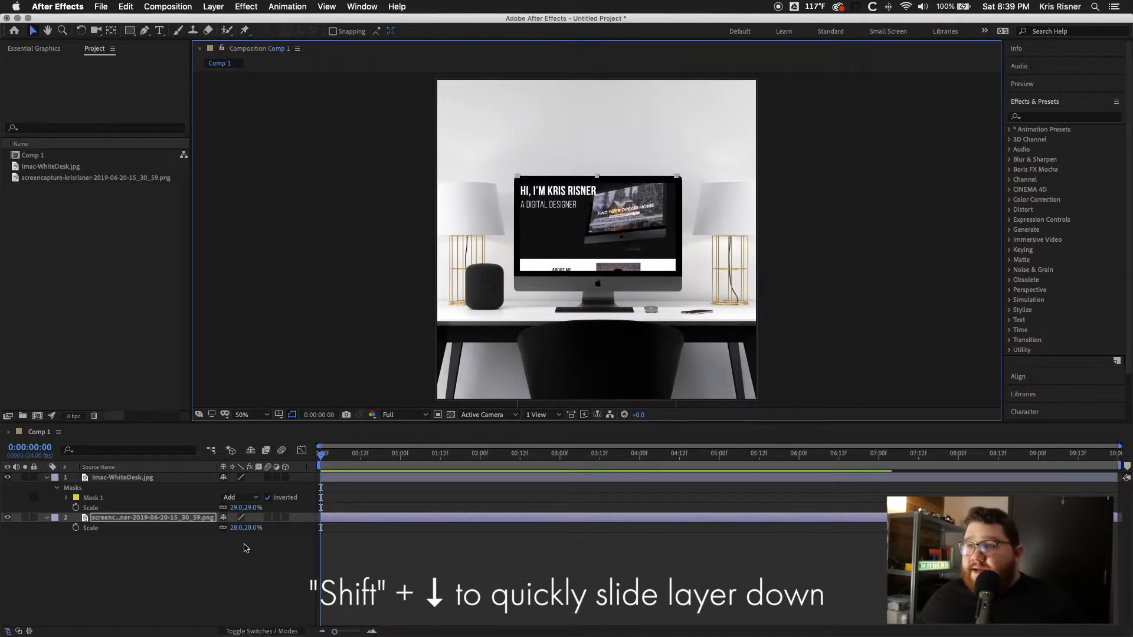
{"action": "key", "text": "shift+down"}
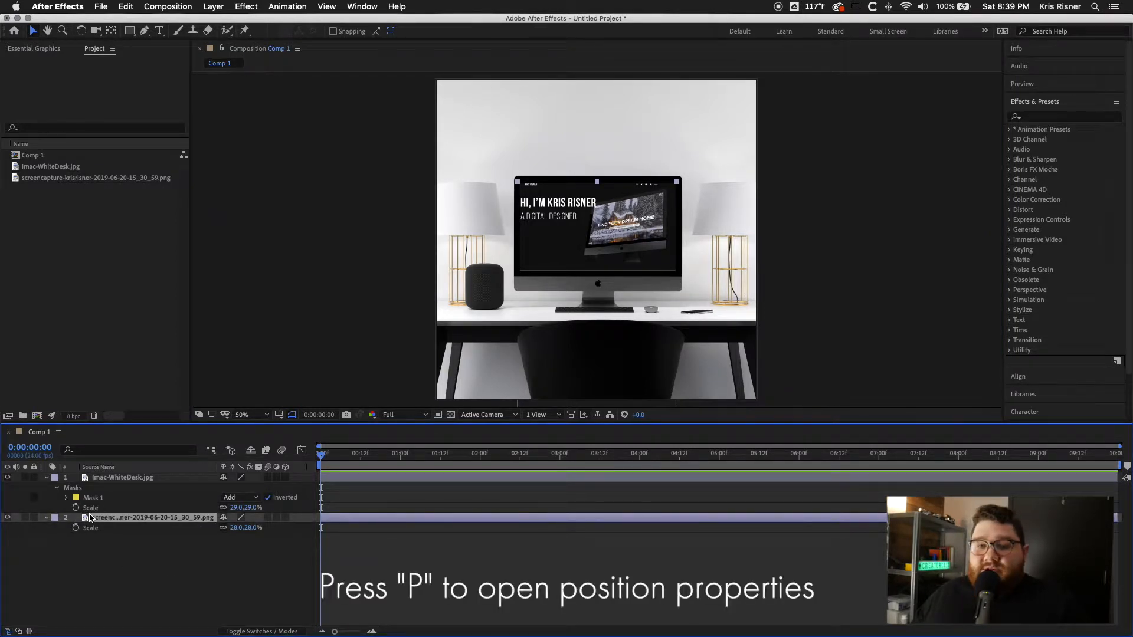
{"action": "key", "text": "p"}
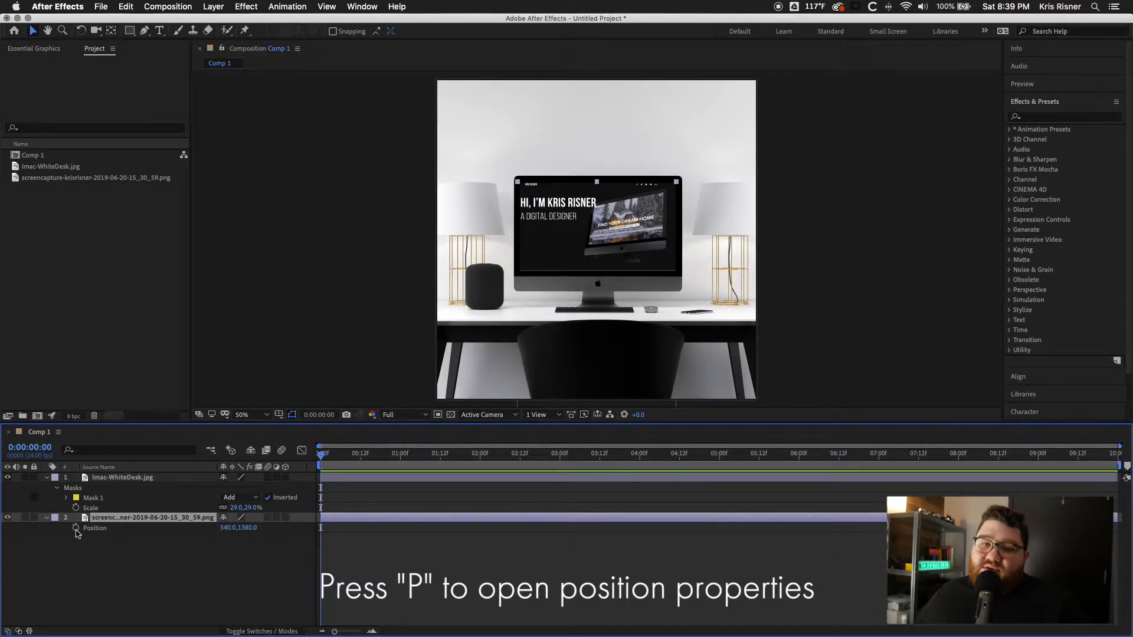
{"action": "mouse_move", "coordinate": [75, 527]}
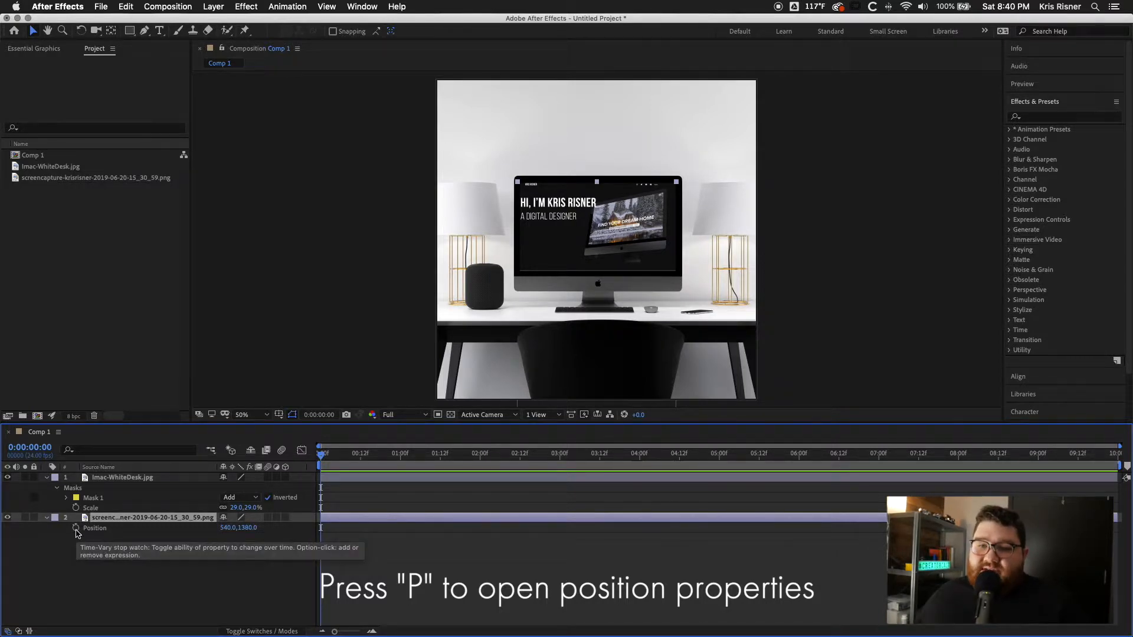
Step: Keyframe Position from the page top at 0s to Y -390 at about 4s for the scroll down
{"action": "left_click", "coordinate": [75, 528]}
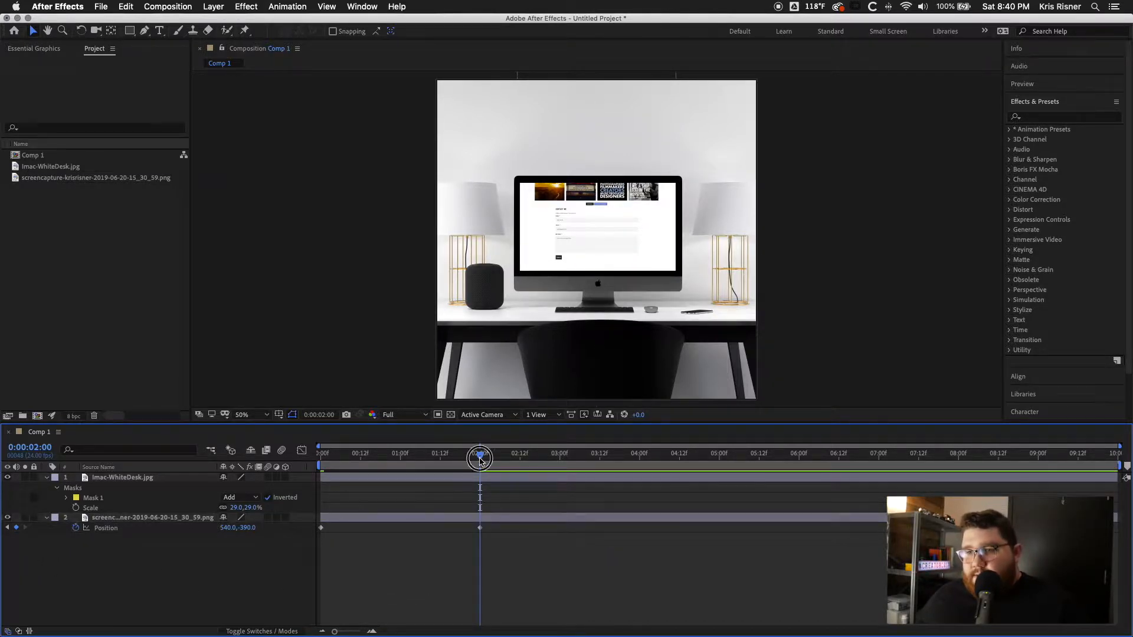
{"action": "left_click", "coordinate": [320, 453]}
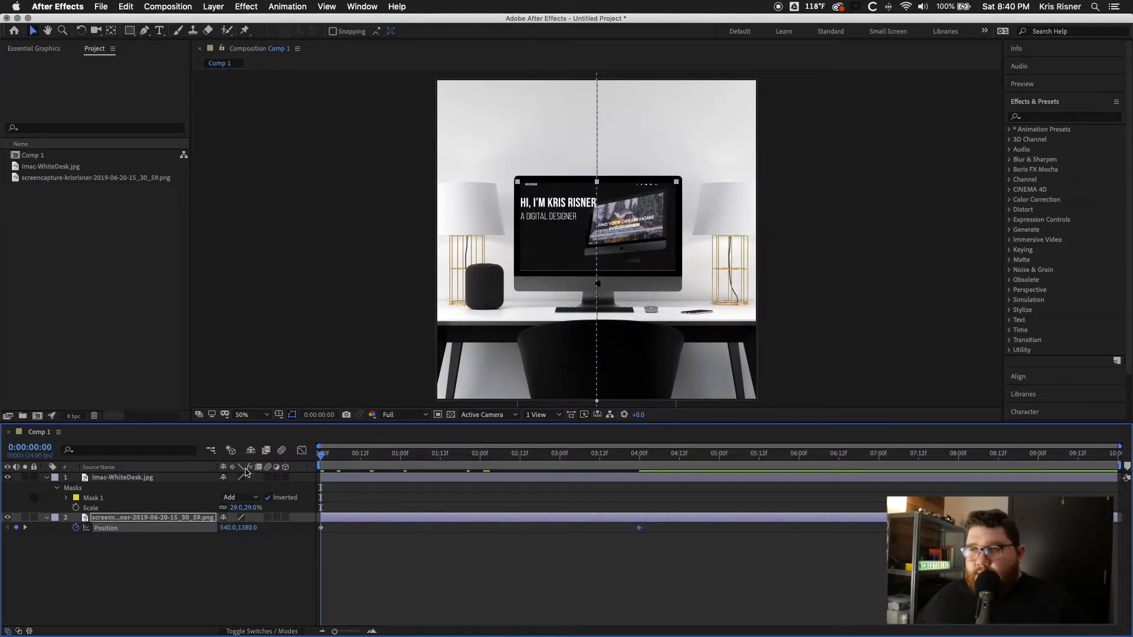
{"action": "left_click", "coordinate": [440, 453]}
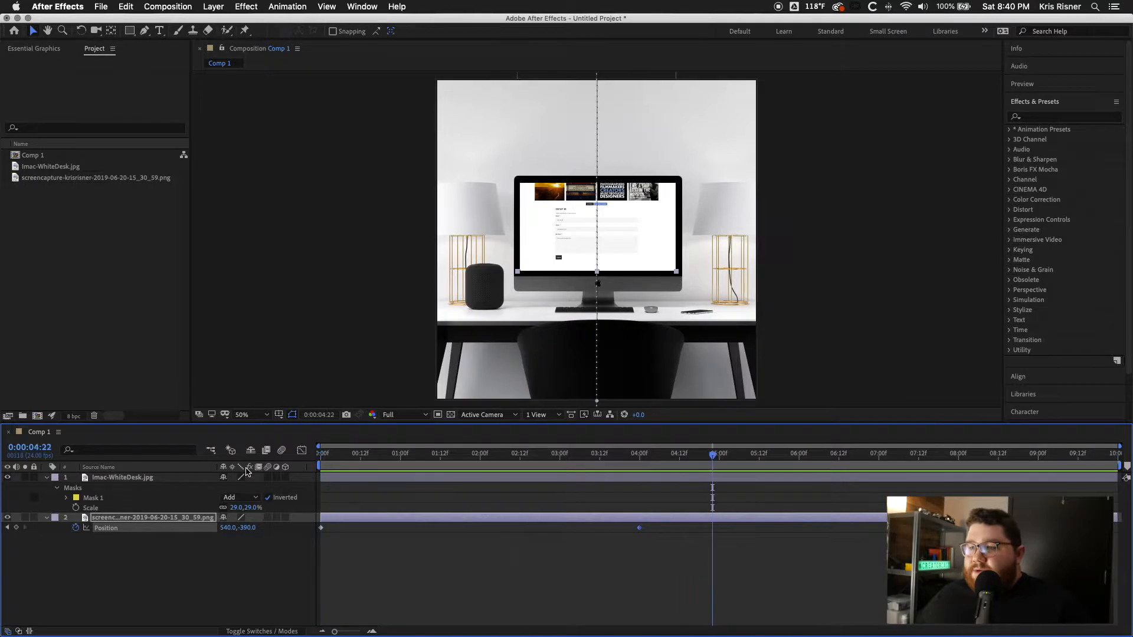
{"action": "mouse_move", "coordinate": [323, 529]}
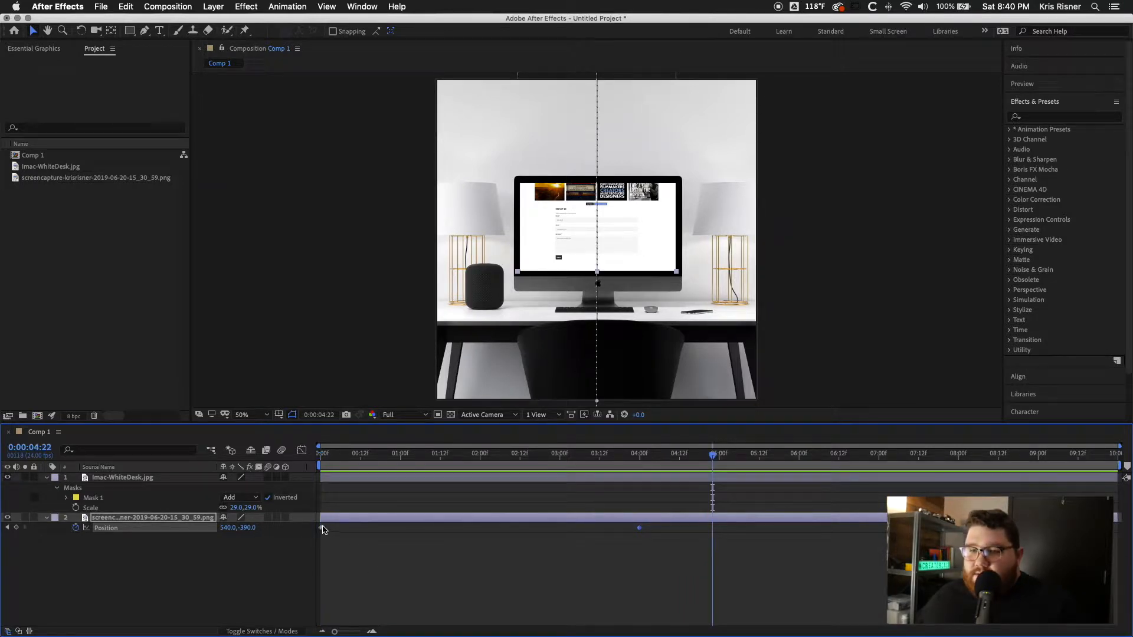
Step: Paste the starting top-of-page keyframe near the composition's end so the page scrolls back up
{"action": "key", "text": "cmd+c"}
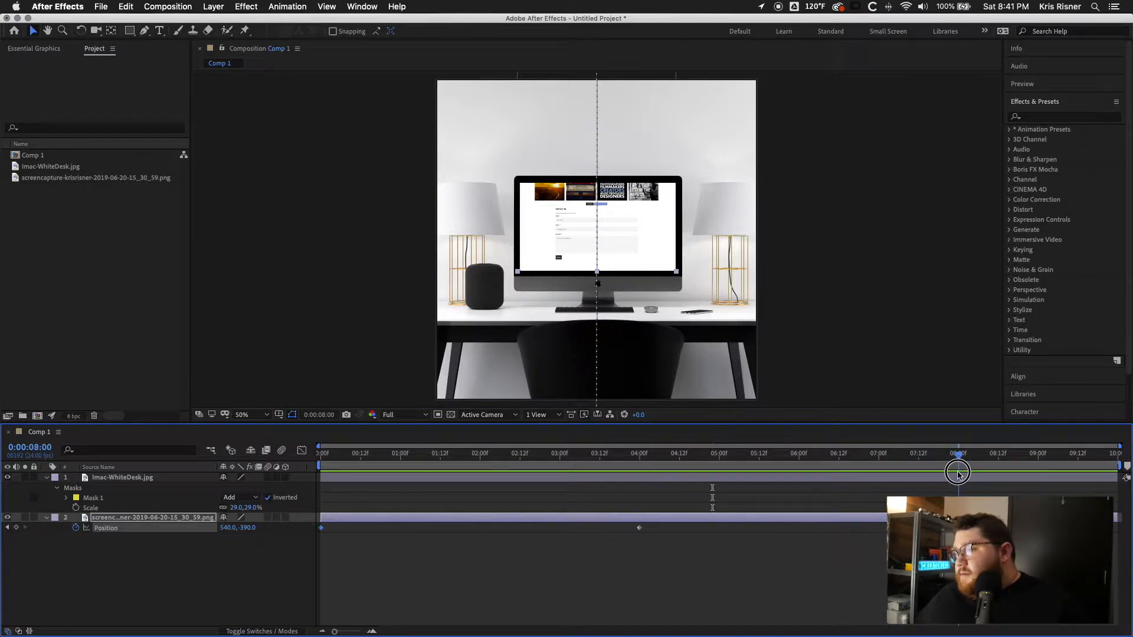
{"action": "key", "text": "cmd+v"}
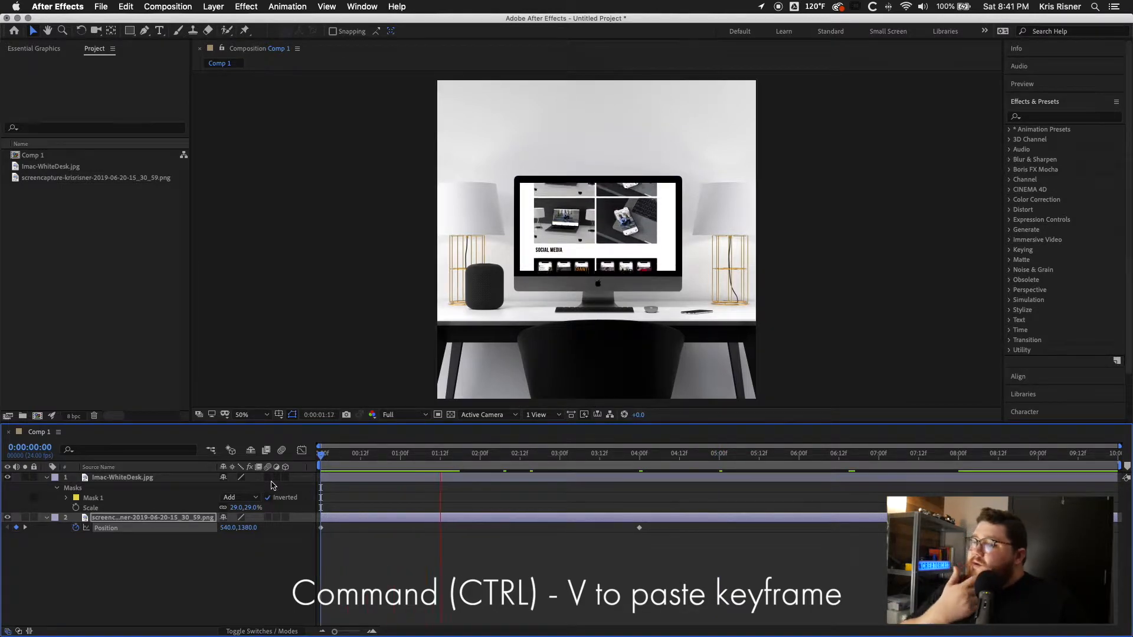
{"action": "left_click", "coordinate": [599, 453]}
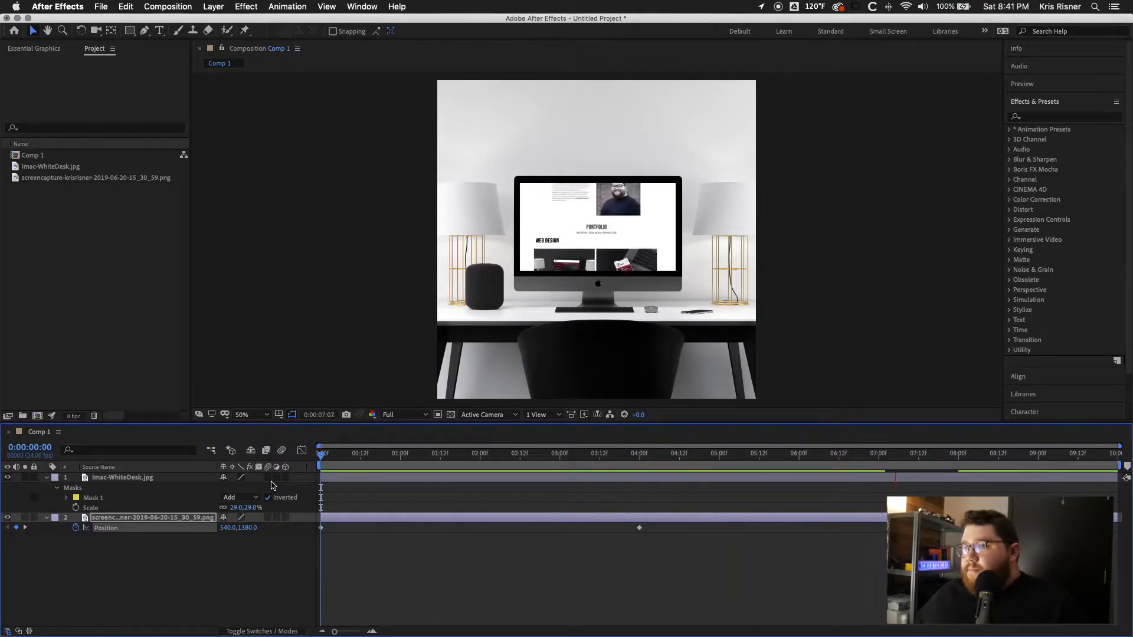
{"action": "left_click", "coordinate": [949, 453]}
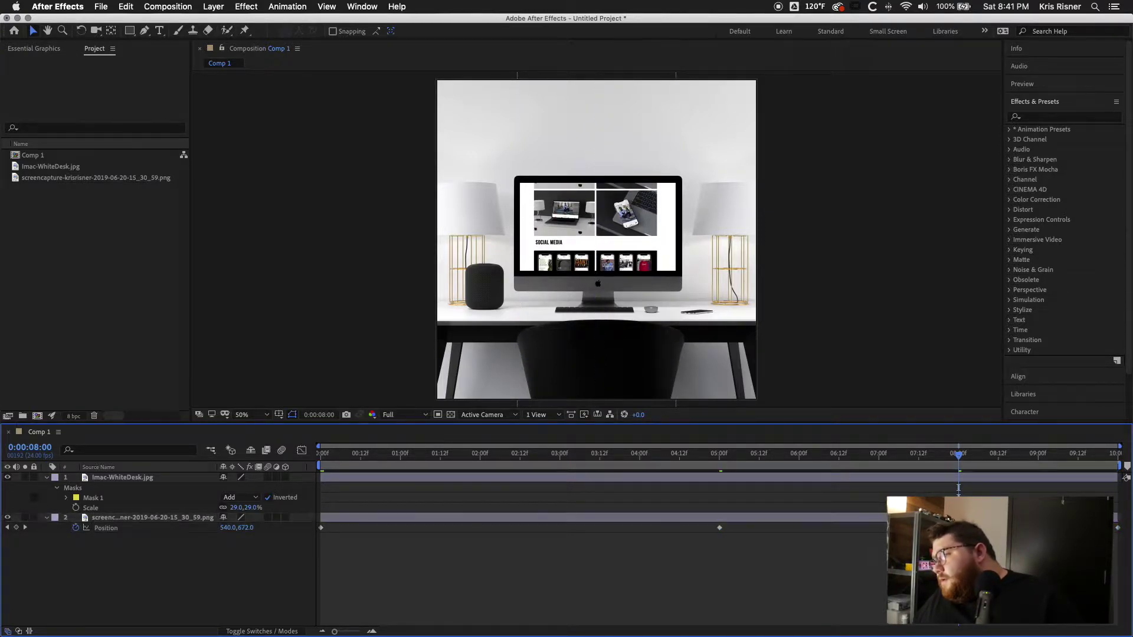
{"action": "mouse_move", "coordinate": [636, 446]}
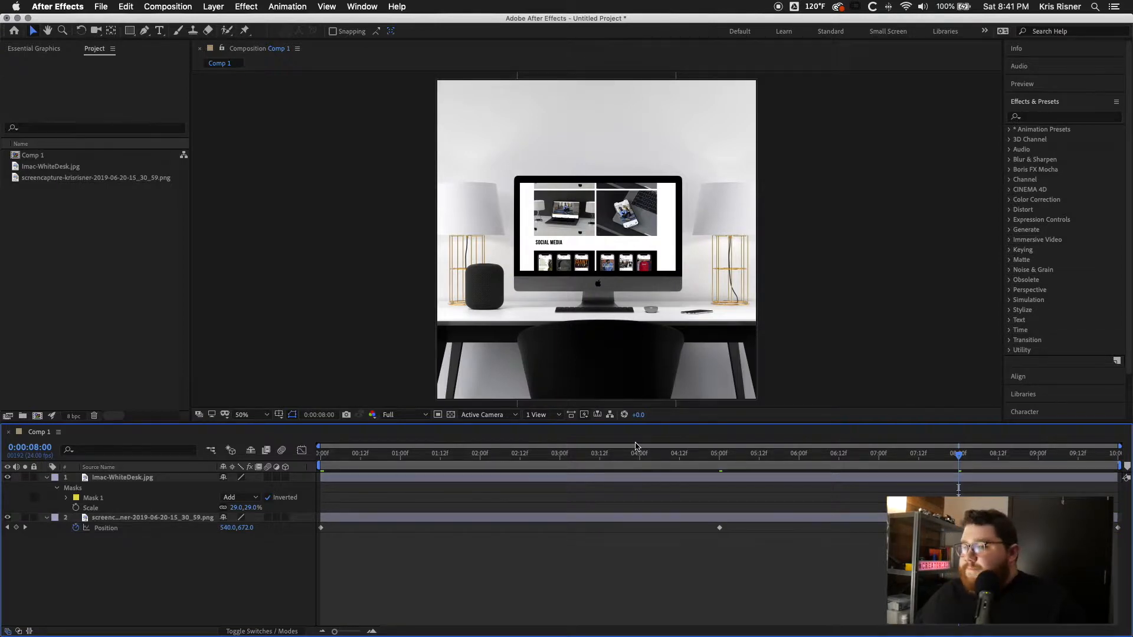
{"action": "left_click", "coordinate": [320, 453]}
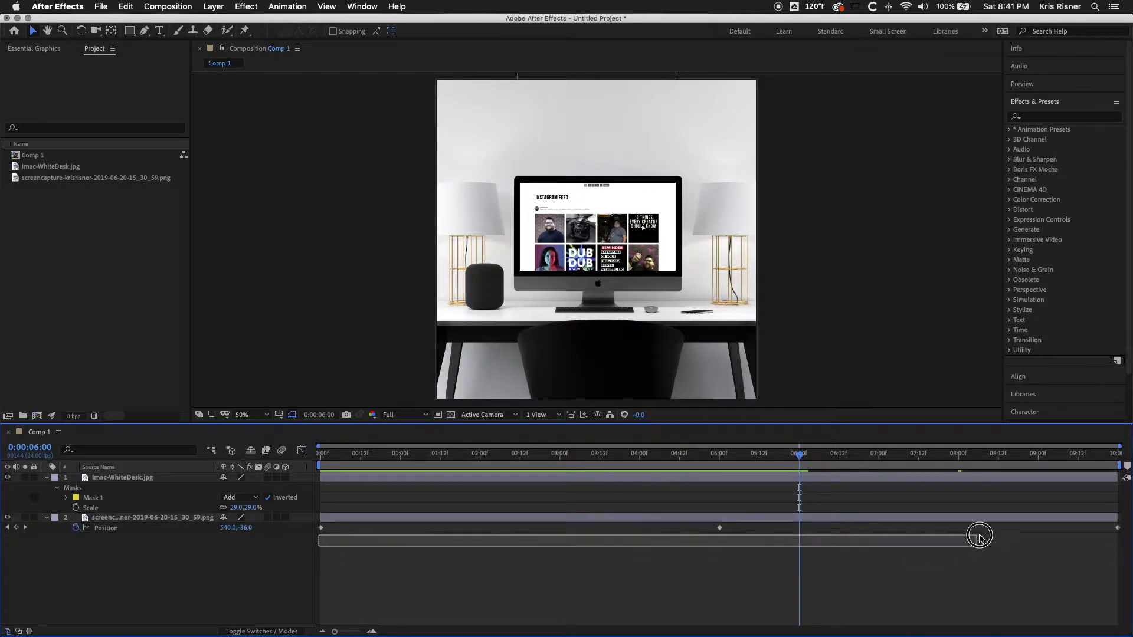
Step: Add an end Position keyframe returning the screenshot to the page top and preview the scroll
{"action": "left_click", "coordinate": [152, 517]}
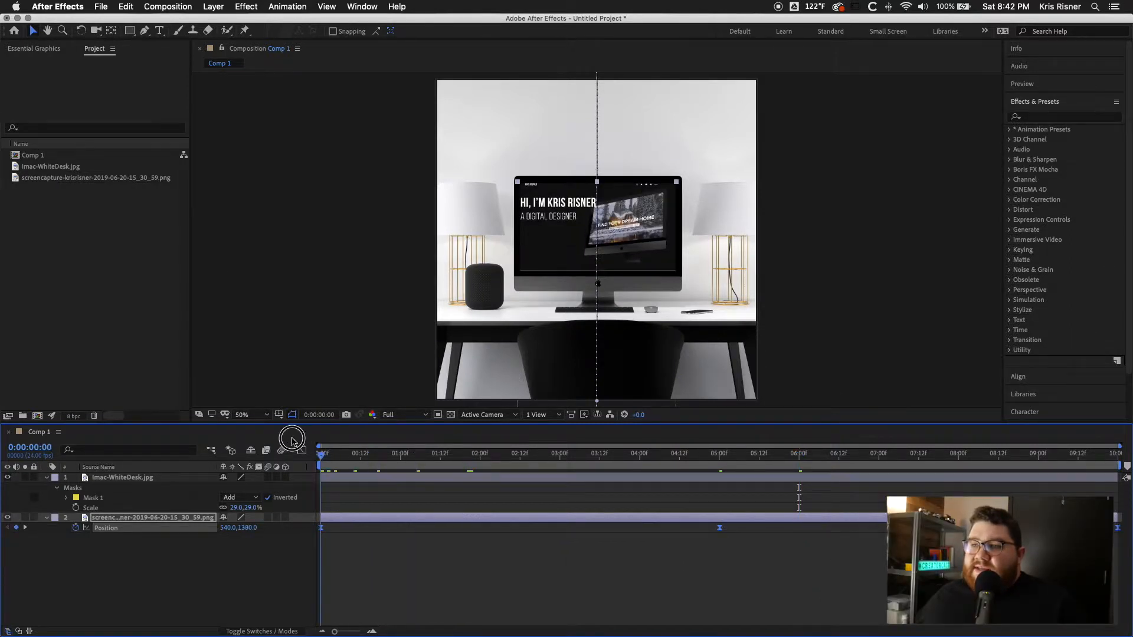
{"action": "mouse_move", "coordinate": [268, 440]}
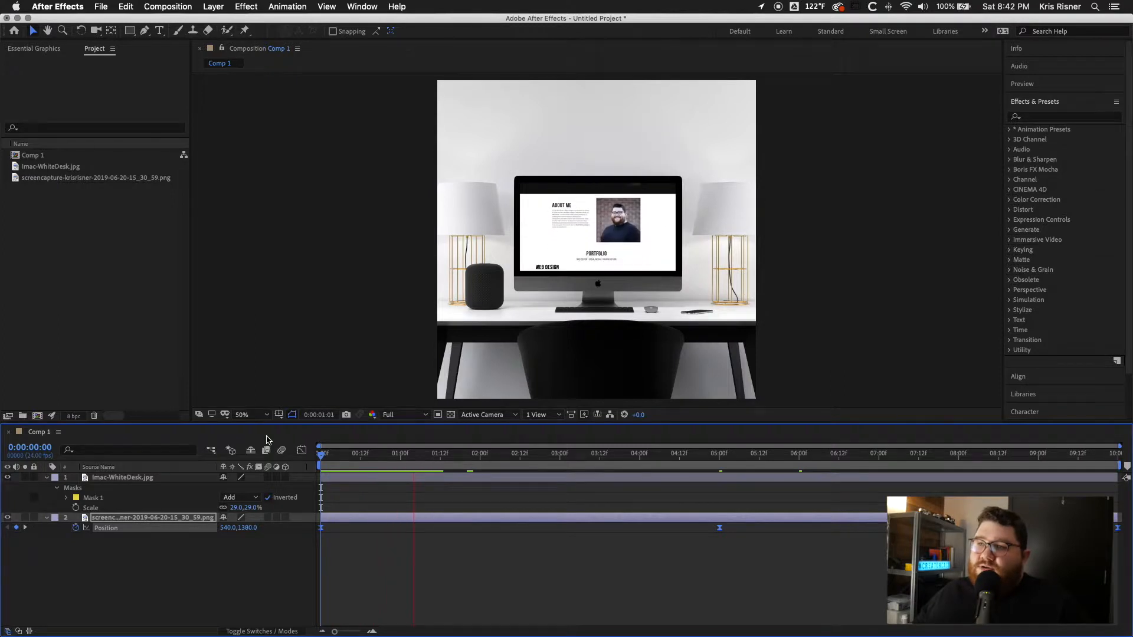
{"action": "left_click", "coordinate": [571, 453]}
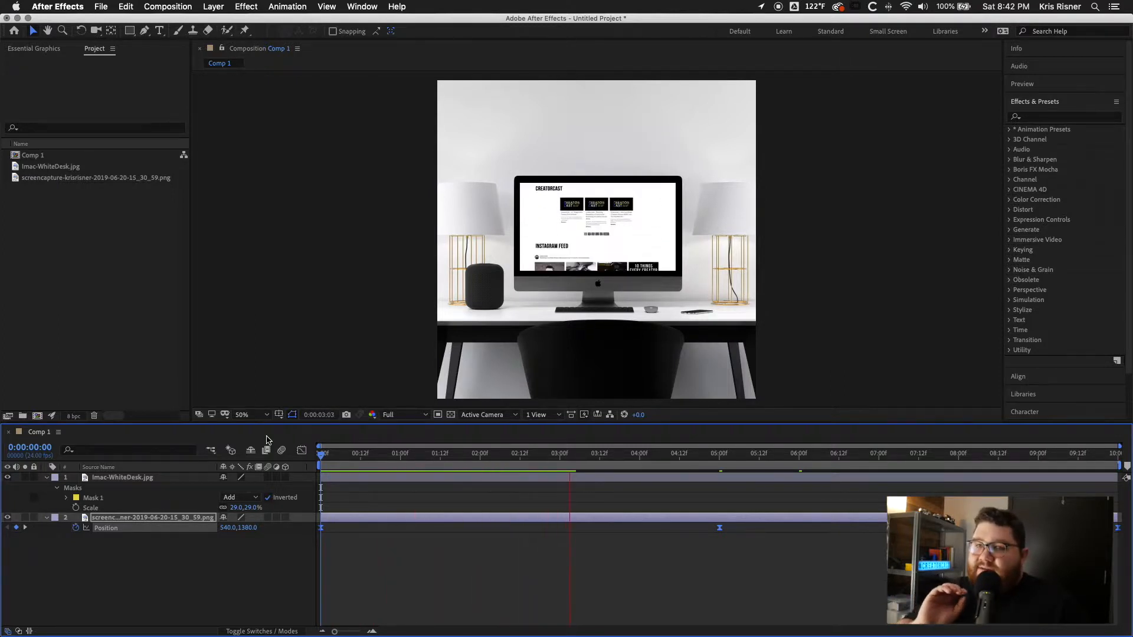
{"action": "left_click", "coordinate": [711, 453]}
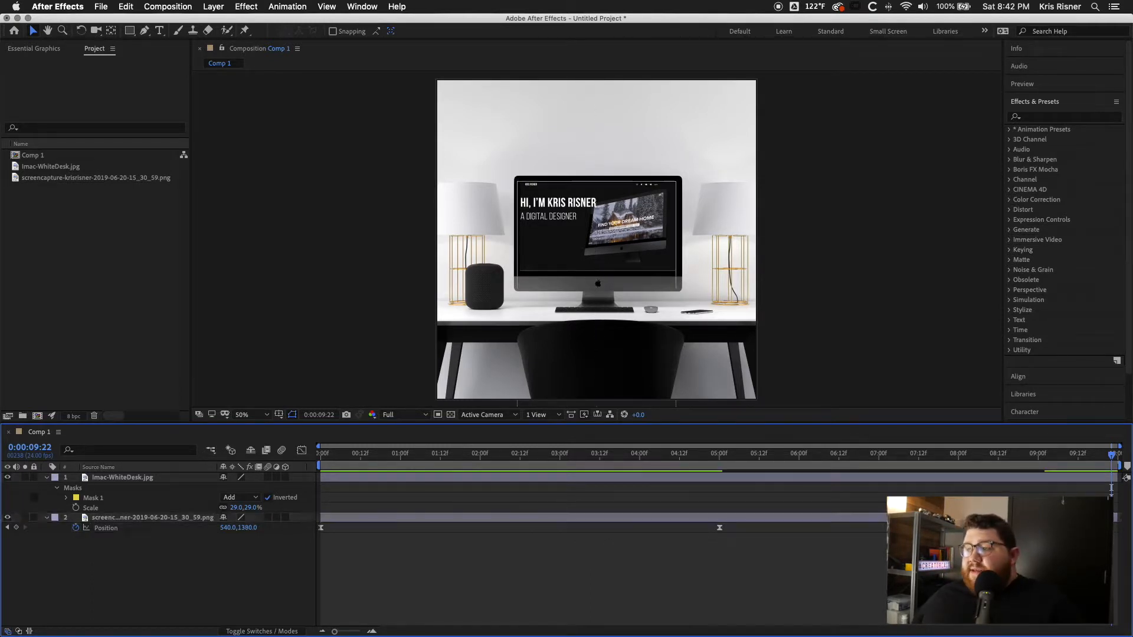
{"action": "key", "text": "home"}
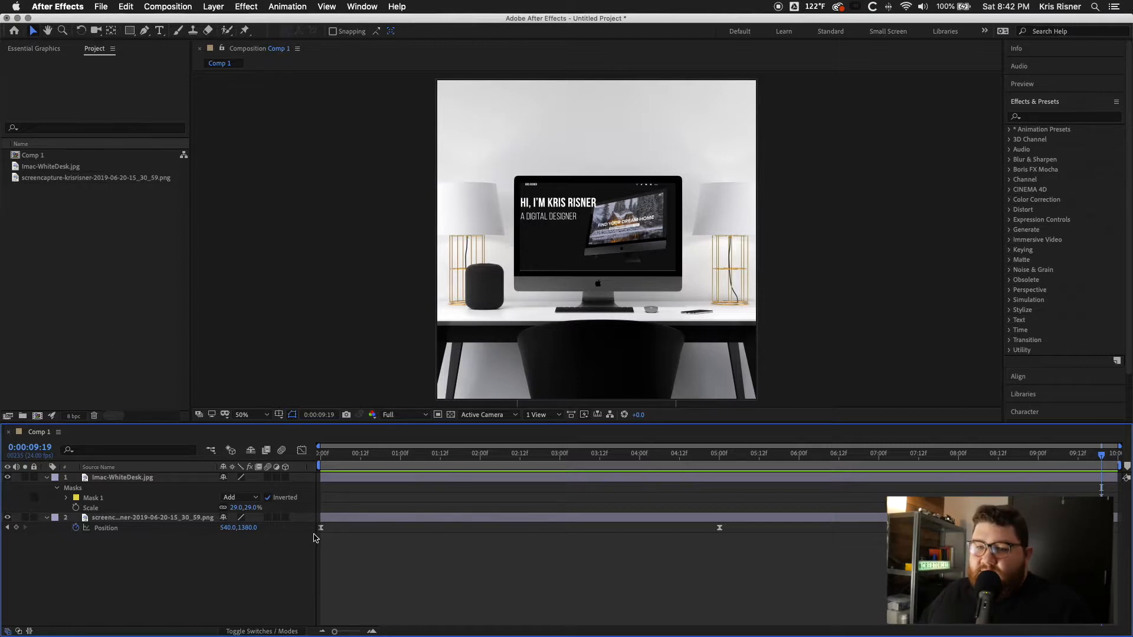
{"action": "left_click", "coordinate": [107, 574]}
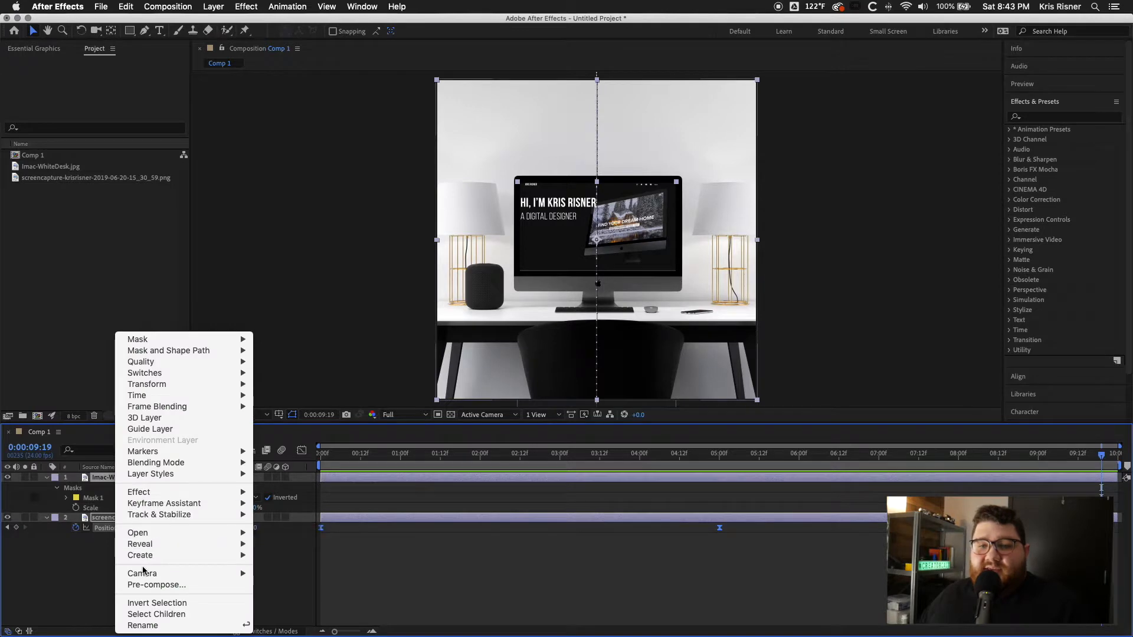
Step: Pre-compose the desk and screenshot into Pre-comp 1 and keyframe its Scale to 126% for a zoom
{"action": "left_click", "coordinate": [156, 584]}
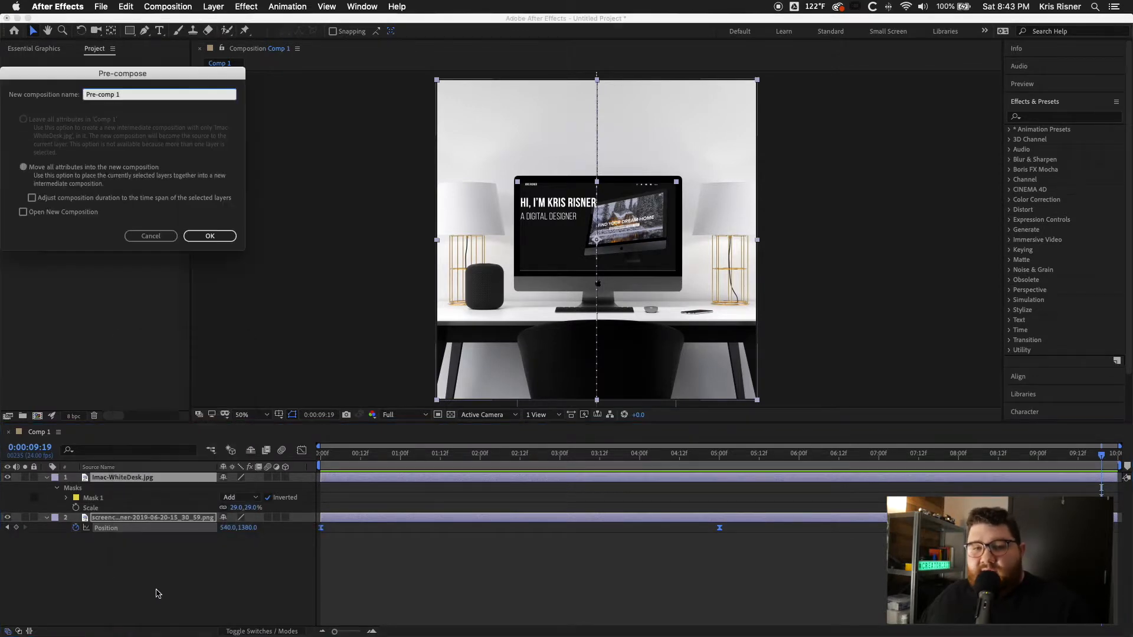
{"action": "left_click", "coordinate": [210, 236]}
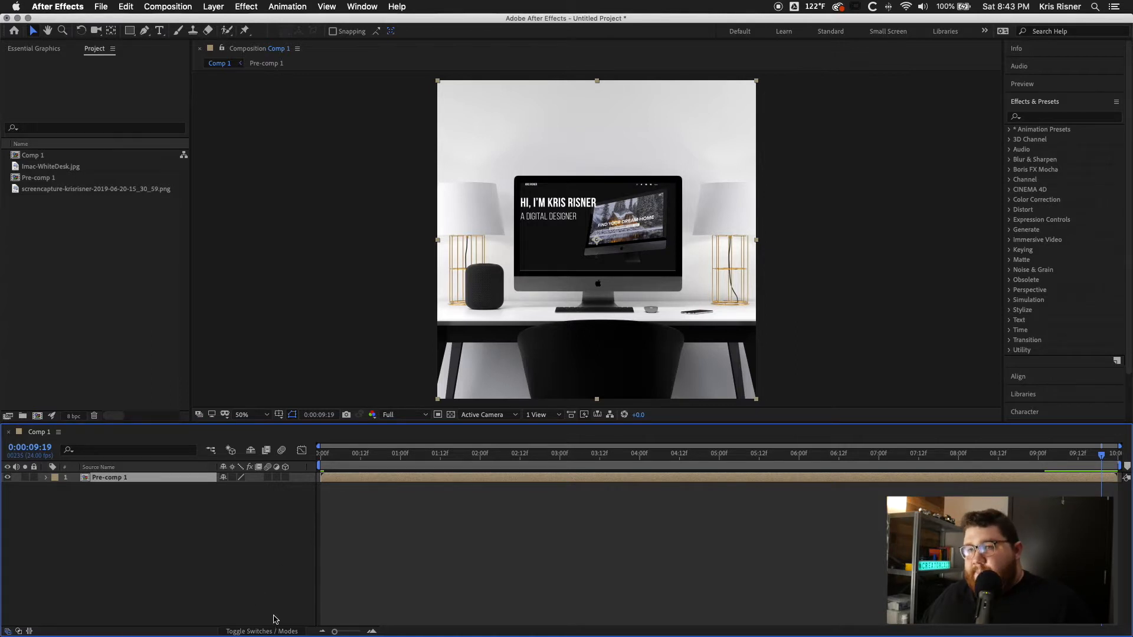
{"action": "key", "text": "s"}
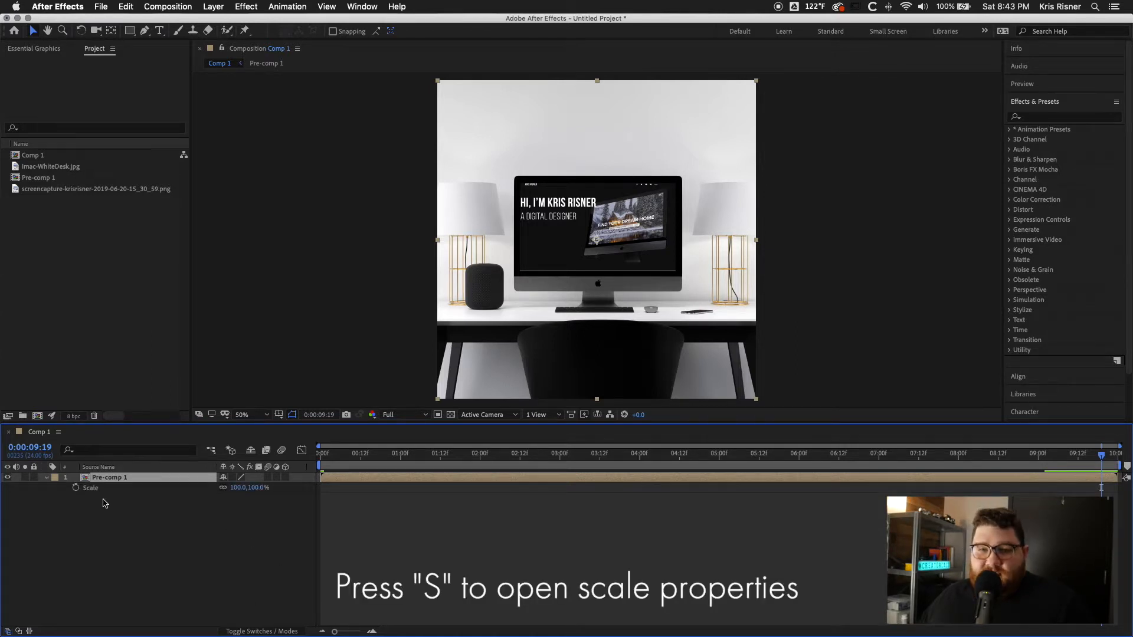
{"action": "left_click", "coordinate": [76, 488]}
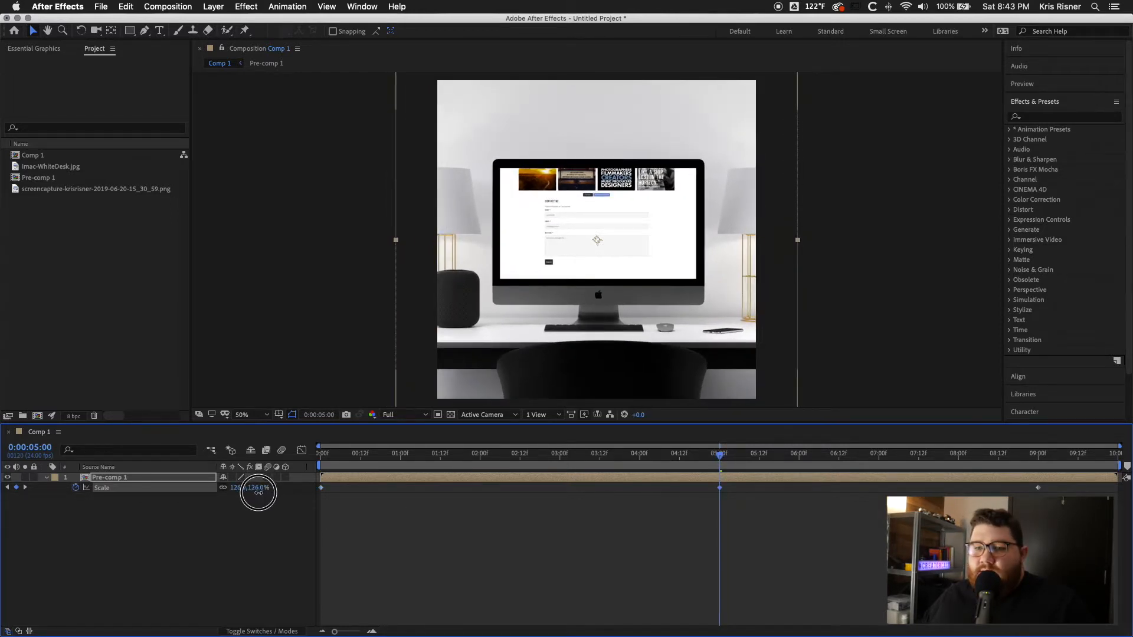
{"action": "double_click", "coordinate": [245, 487]}
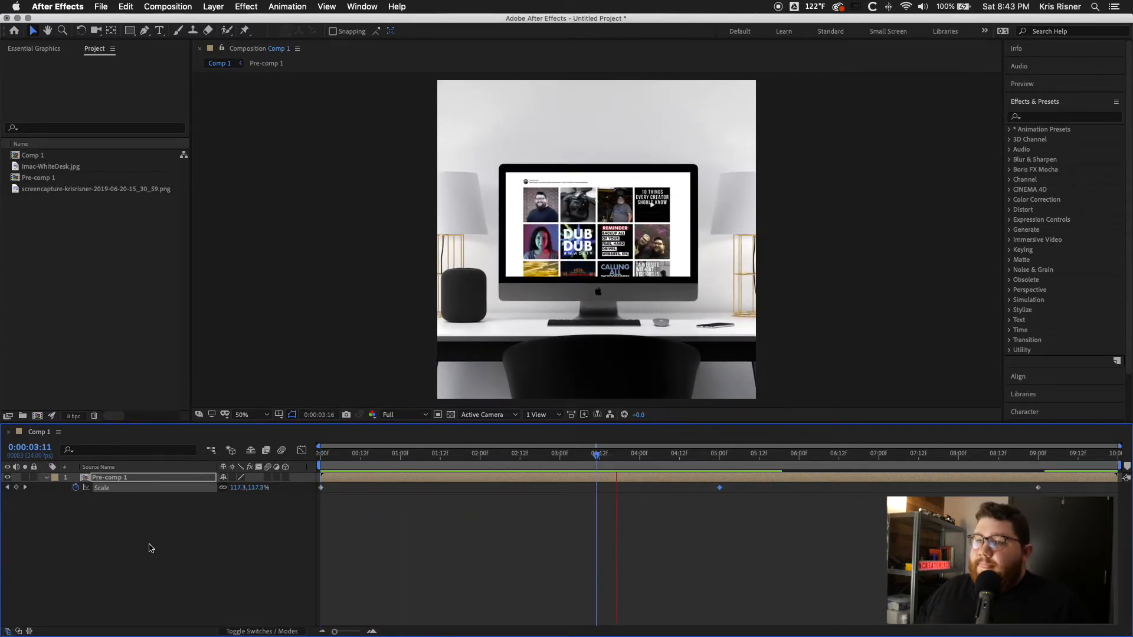
{"action": "left_click", "coordinate": [775, 453]}
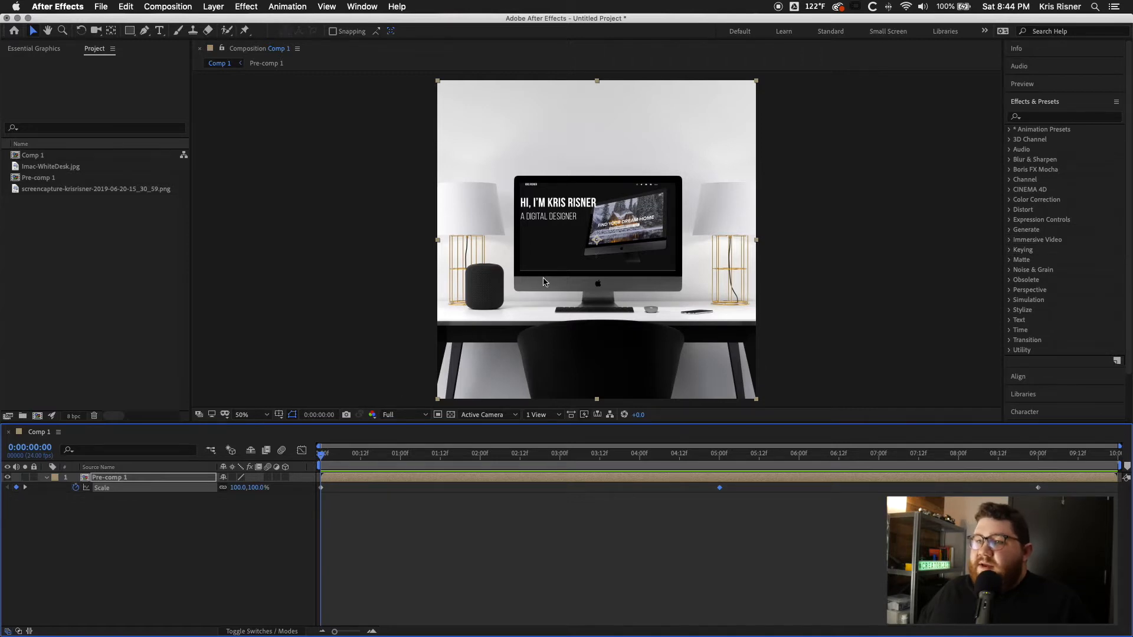
{"action": "mouse_move", "coordinate": [642, 273]}
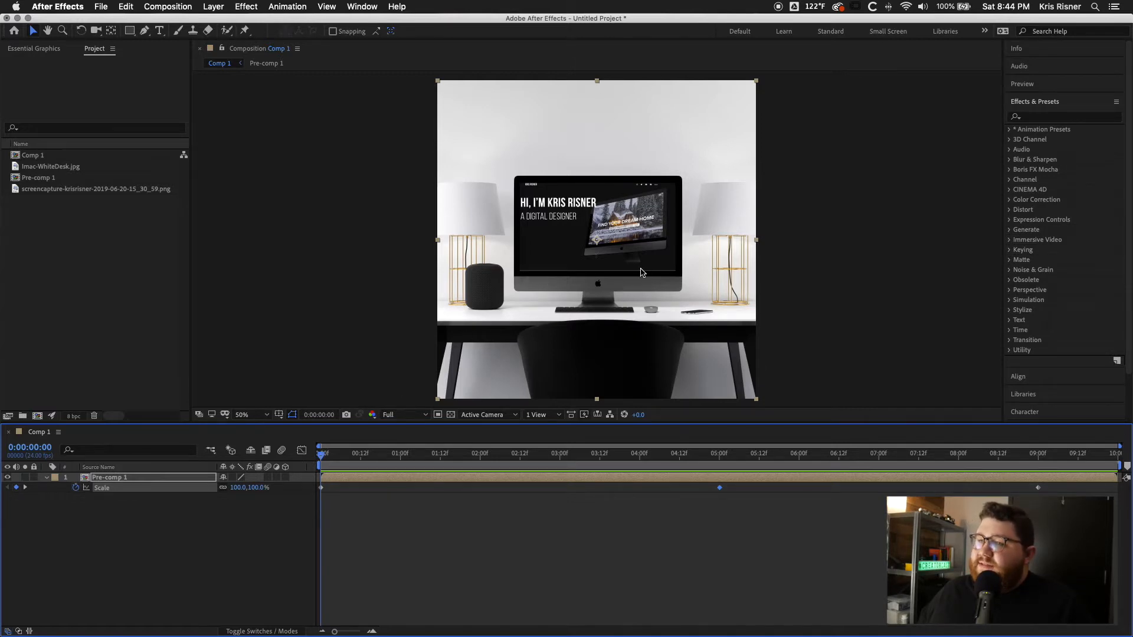
{"action": "mouse_move", "coordinate": [532, 286]}
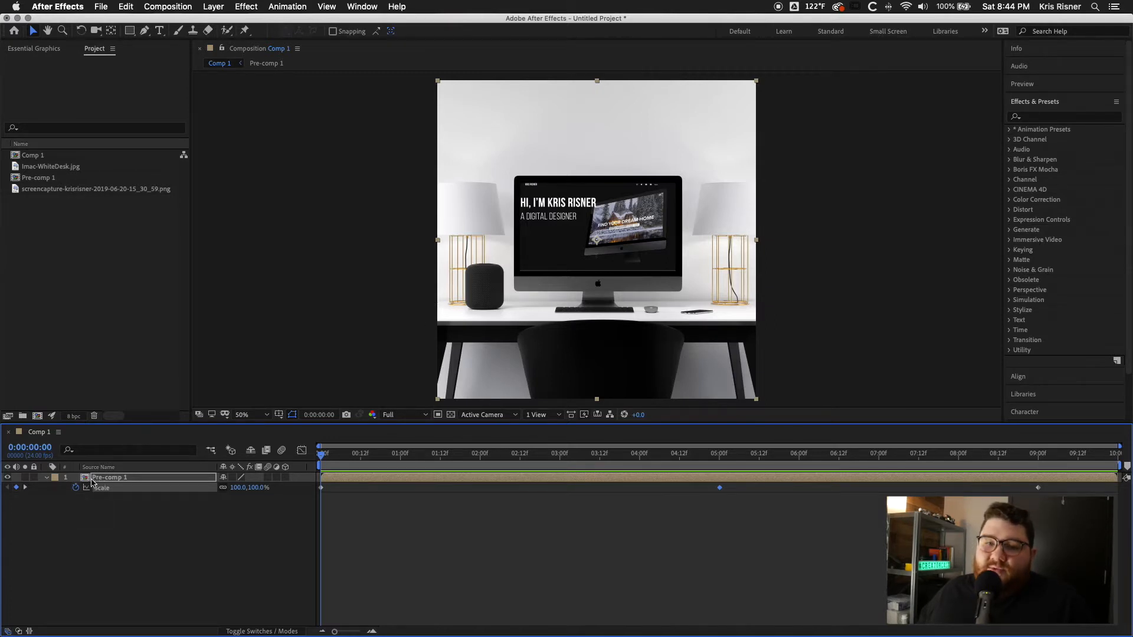
{"action": "double_click", "coordinate": [109, 477]}
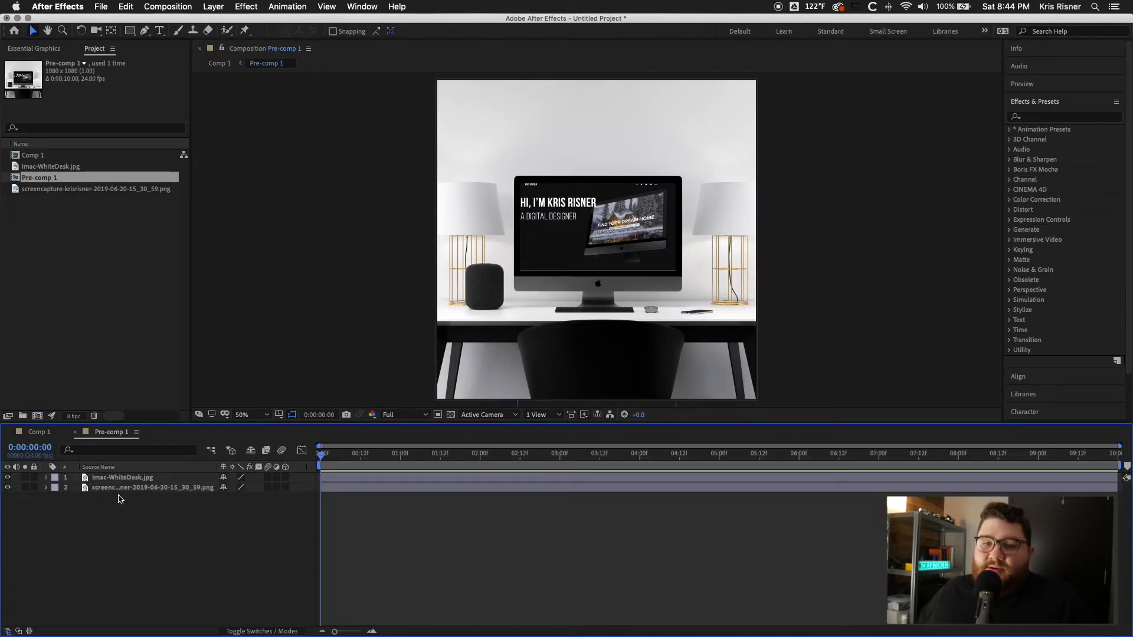
{"action": "left_click", "coordinate": [152, 488]}
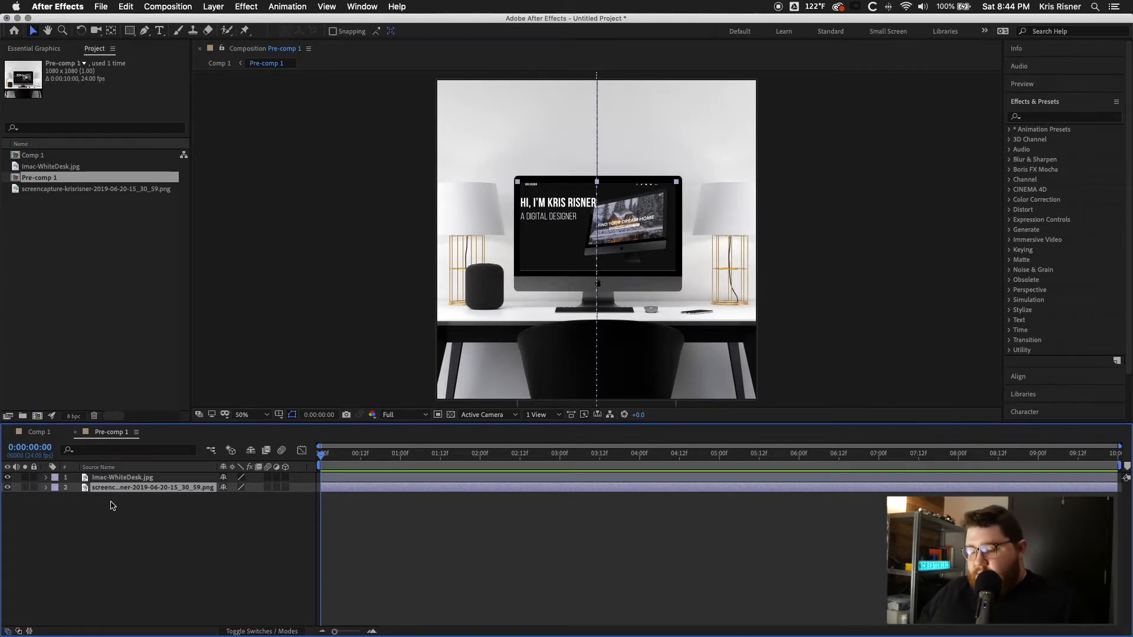
{"action": "left_click", "coordinate": [78, 498]}
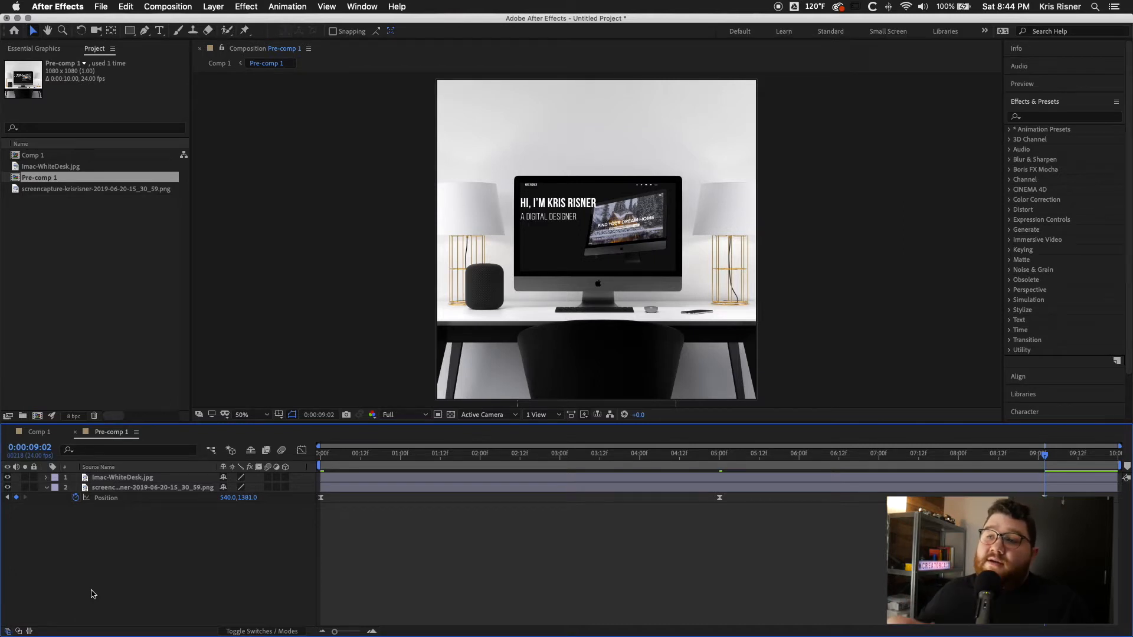
{"action": "left_click", "coordinate": [219, 63]}
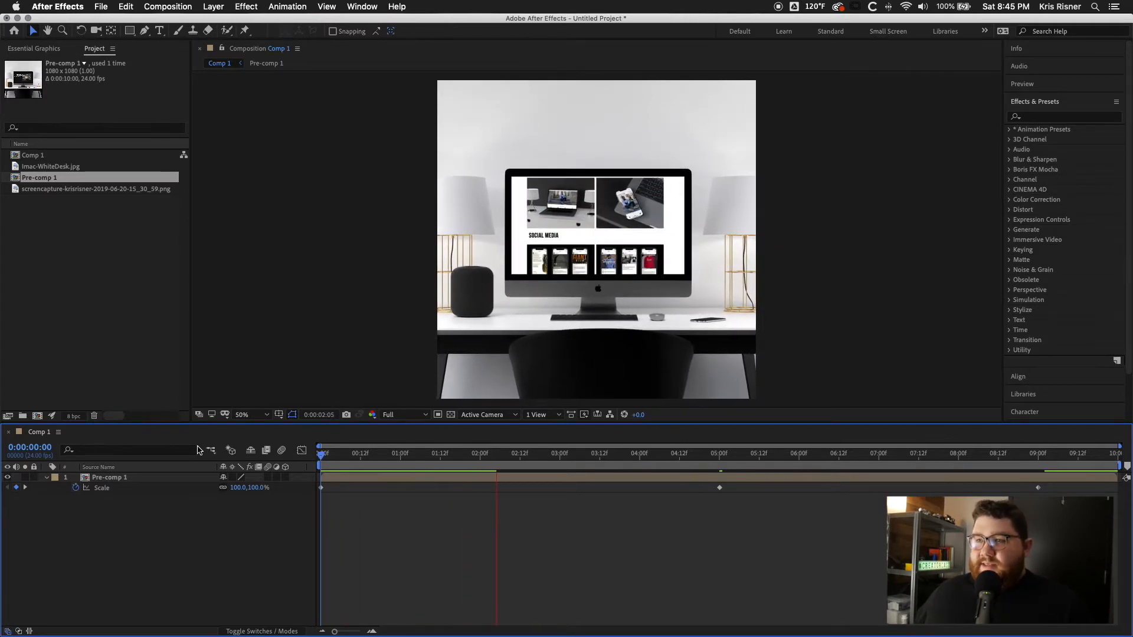
Step: Easy Ease the Scale keyframes and move the middle scroll and zoom keyframes to about 4:12
{"action": "left_click", "coordinate": [565, 453]}
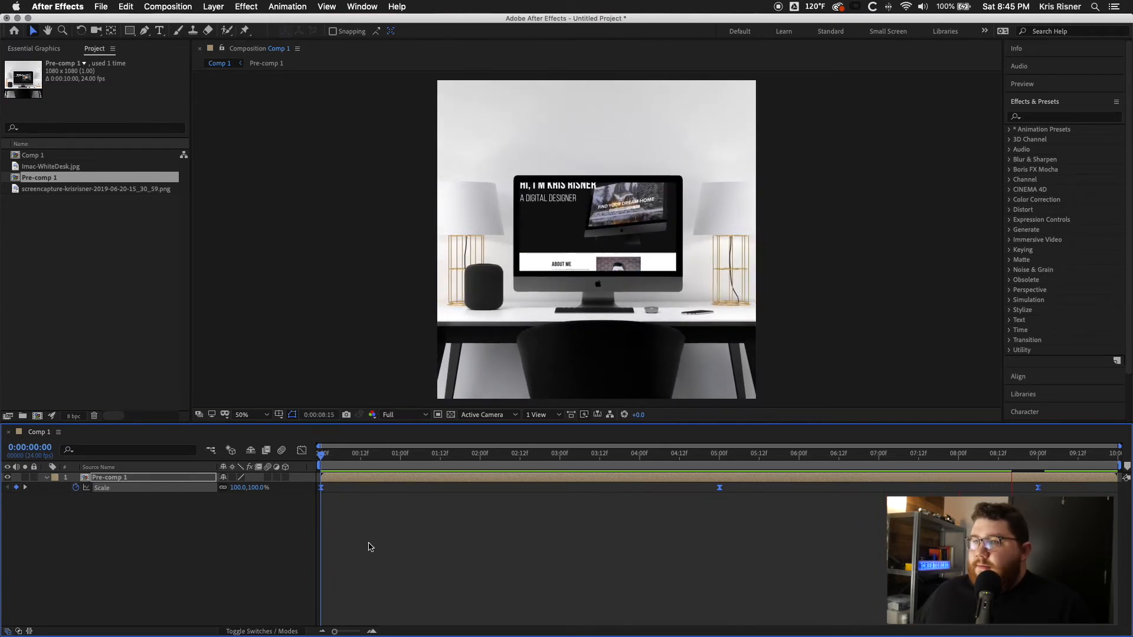
{"action": "left_click", "coordinate": [1097, 453]}
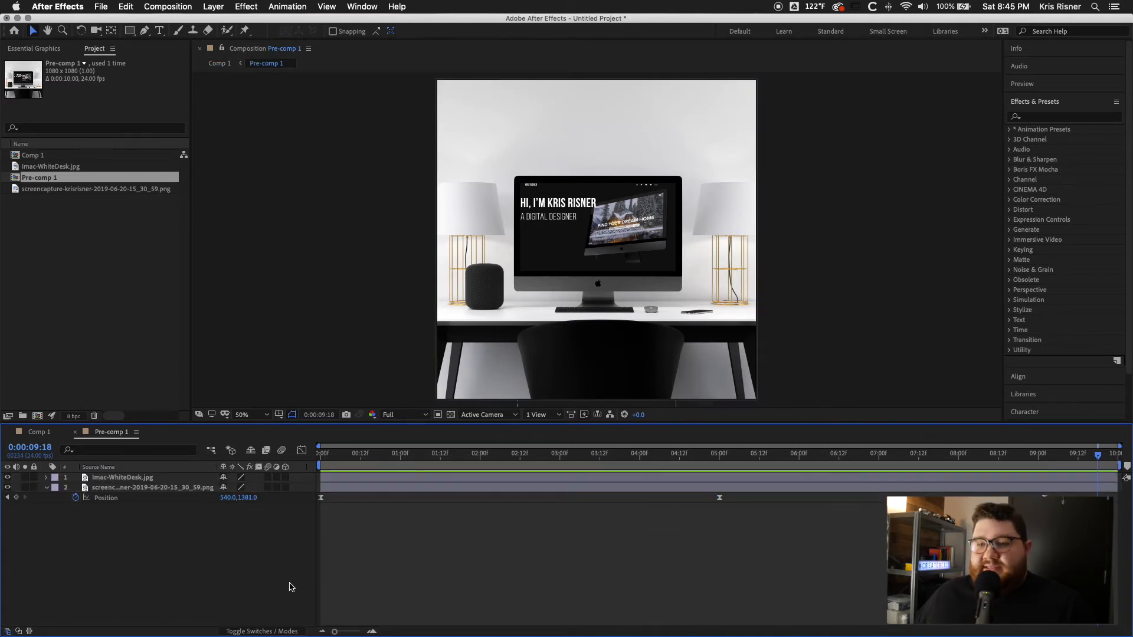
{"action": "left_click", "coordinate": [152, 487]}
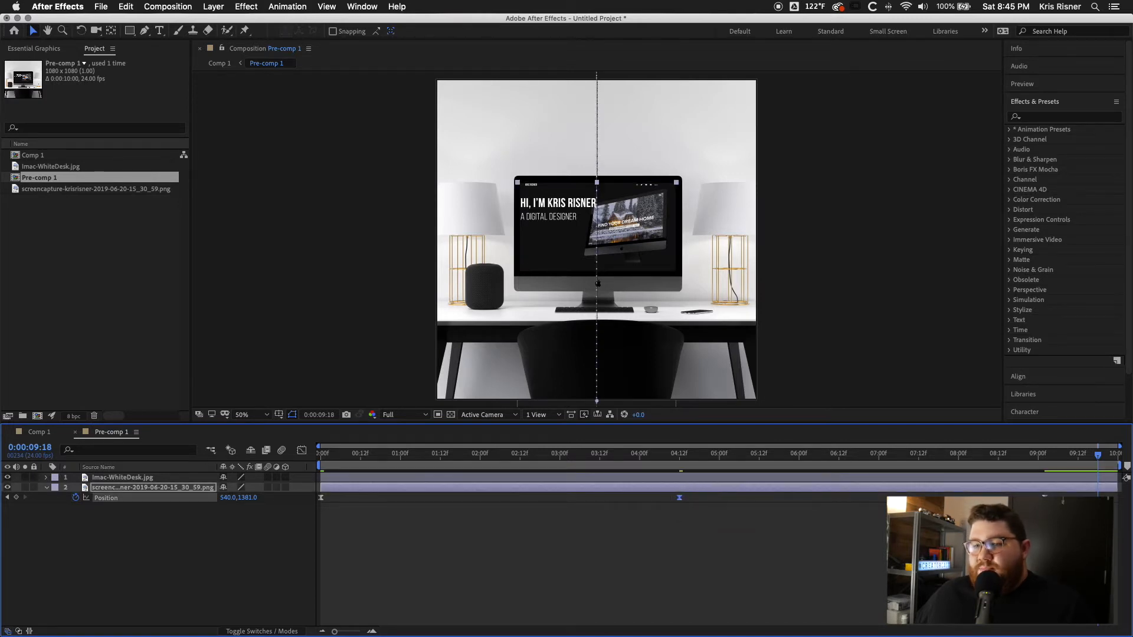
Step: Check the desk layer's mask inside the pre-comp and return to Comp 1
{"action": "double_click", "coordinate": [122, 476]}
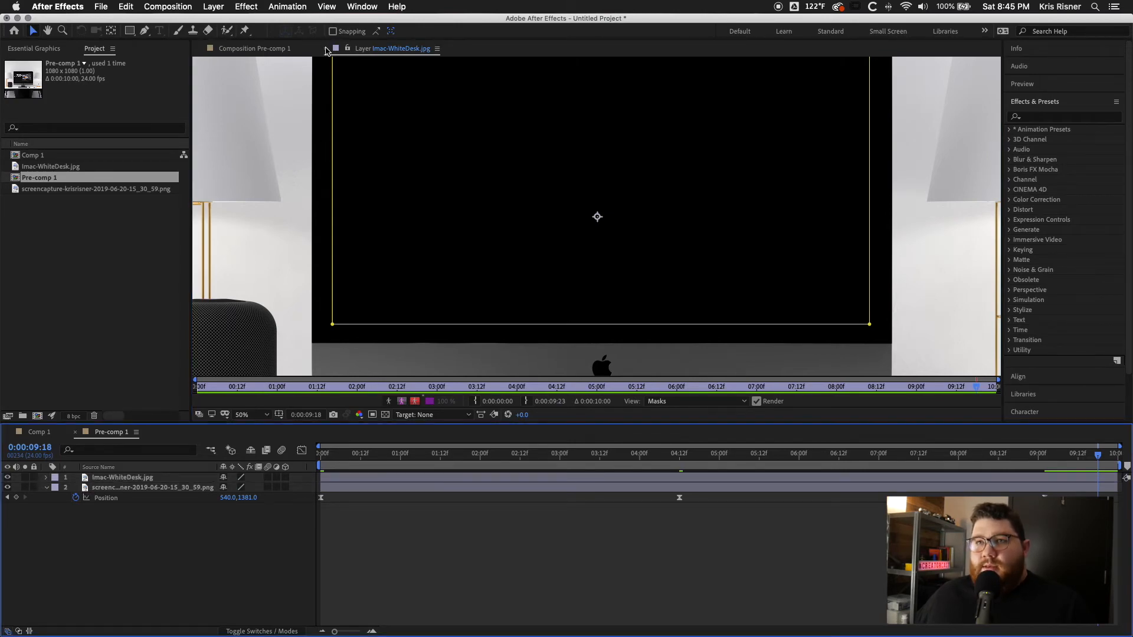
{"action": "left_click", "coordinate": [265, 48]}
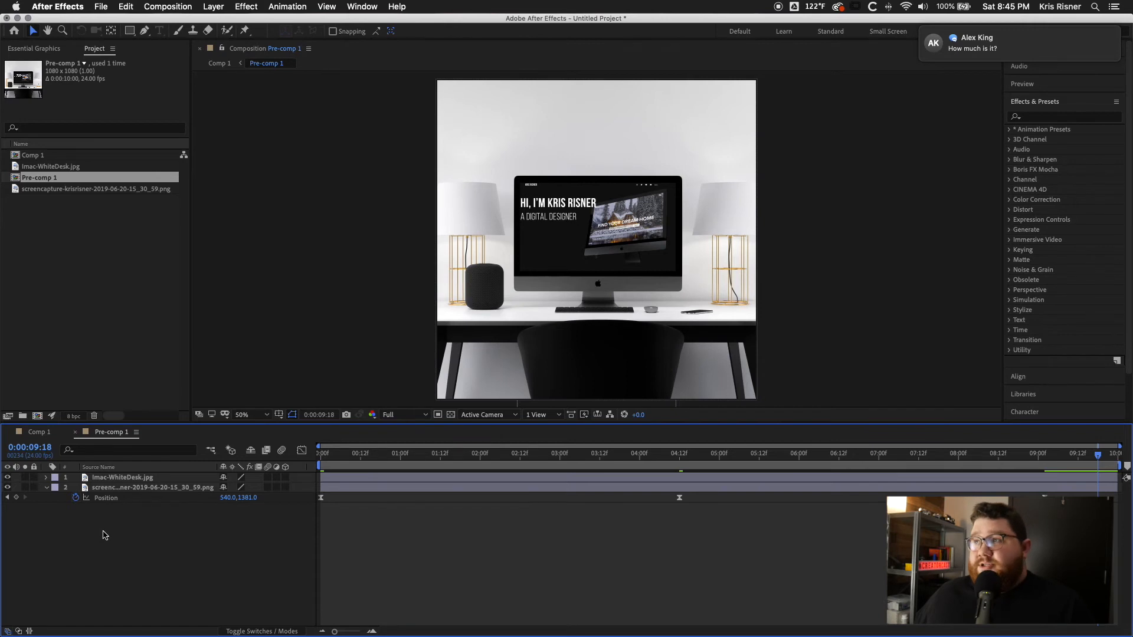
{"action": "mouse_move", "coordinate": [210, 569]}
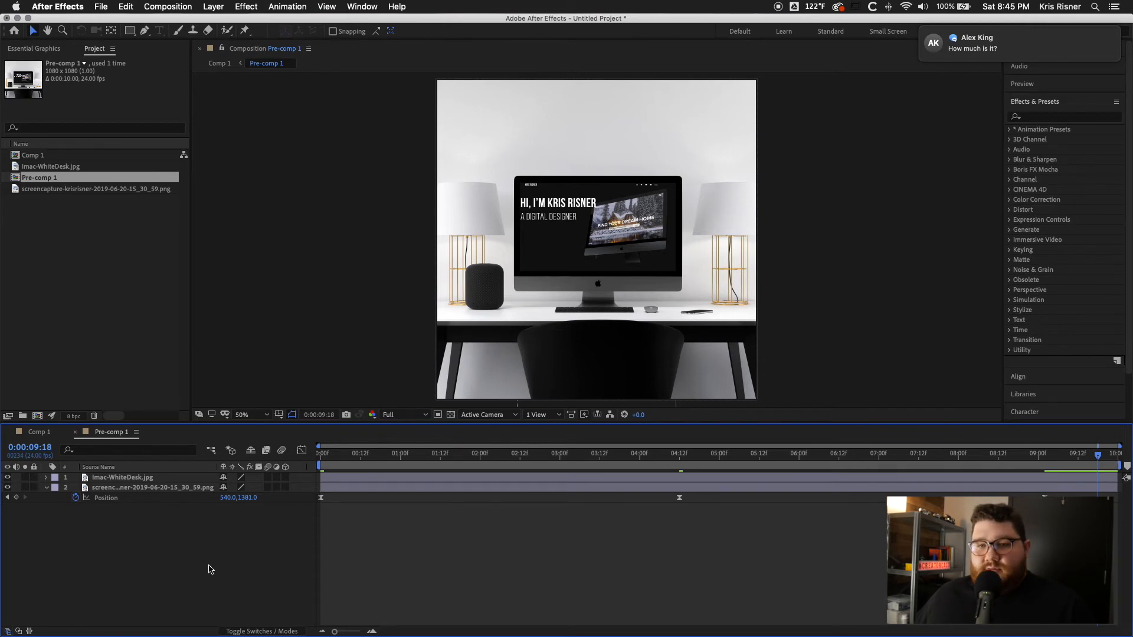
{"action": "left_click", "coordinate": [39, 432]}
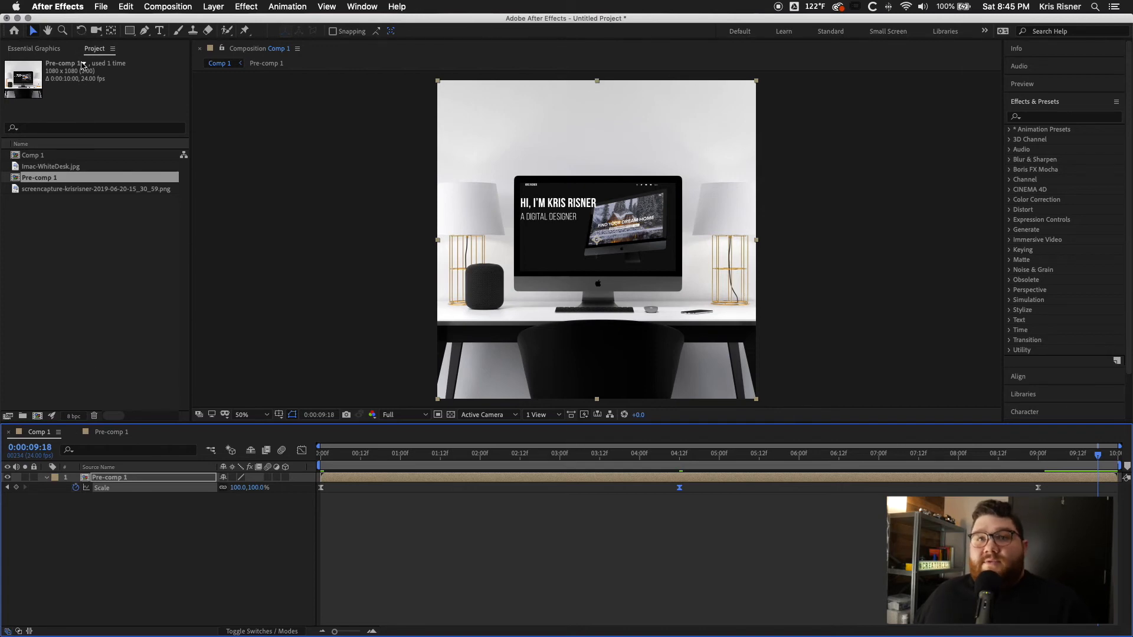
Step: Bring up the File menu to reach the Export options
{"action": "left_click", "coordinate": [100, 7]}
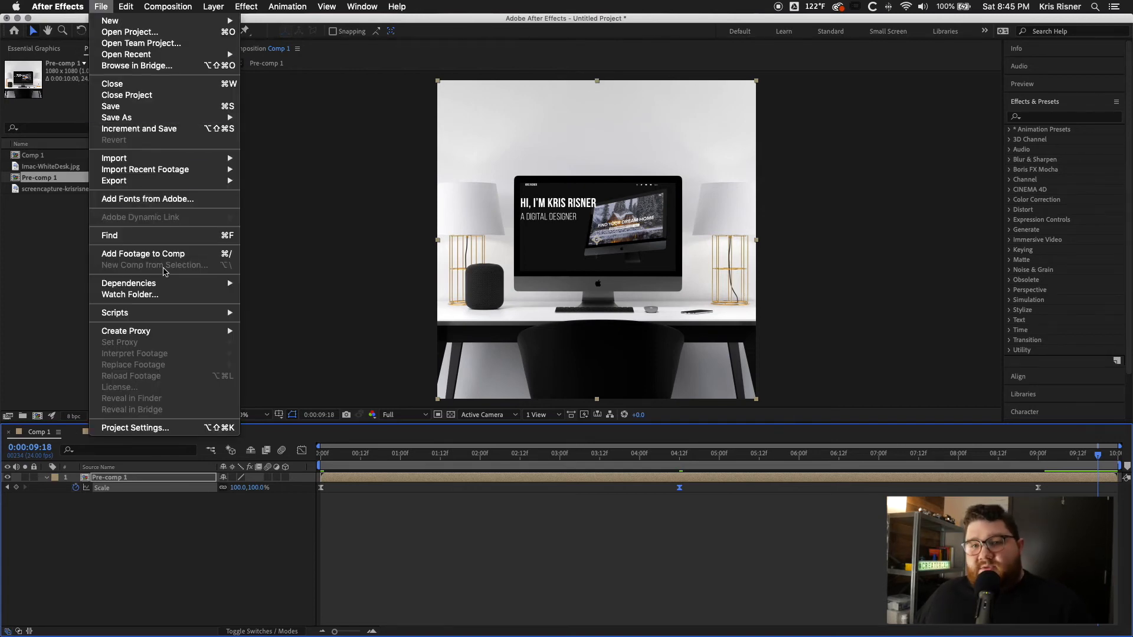
{"action": "mouse_move", "coordinate": [172, 190]}
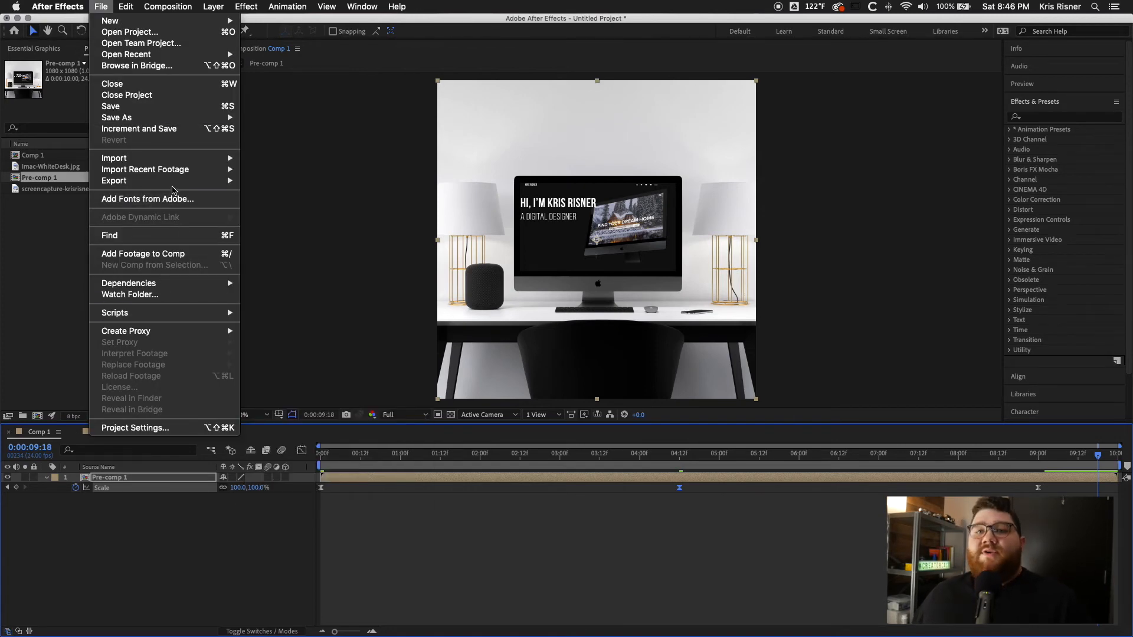